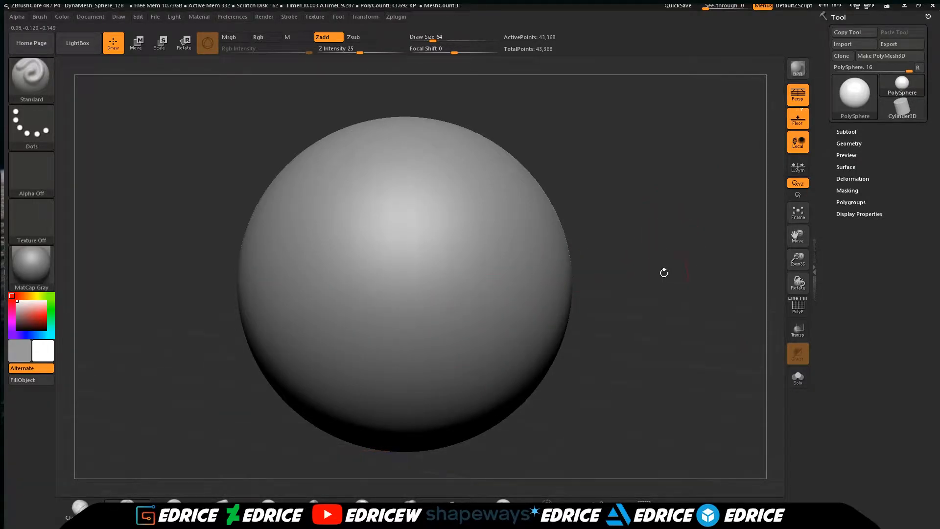
- Import the flat plane OBJ via Tool > Import, replacing the default sphere
{"action": "left_click", "coordinate": [797, 211]}
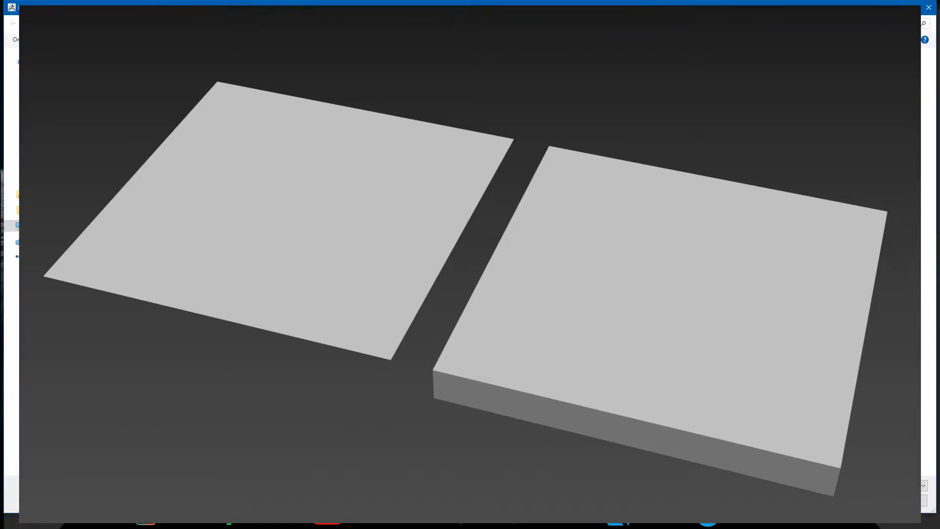
{"action": "left_click", "coordinate": [9, 60]}
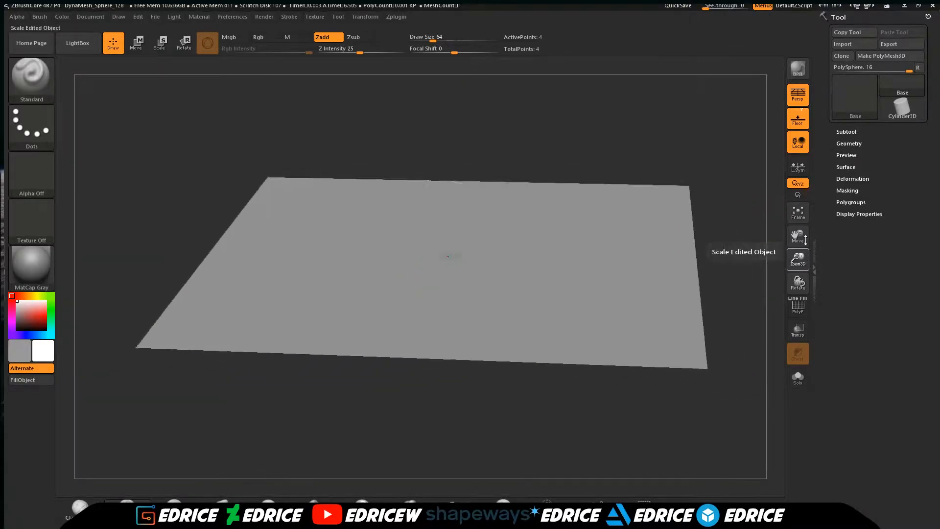
- Hide the floor grid and bring up the subtool list for the Base plane
{"action": "left_click", "coordinate": [797, 142]}
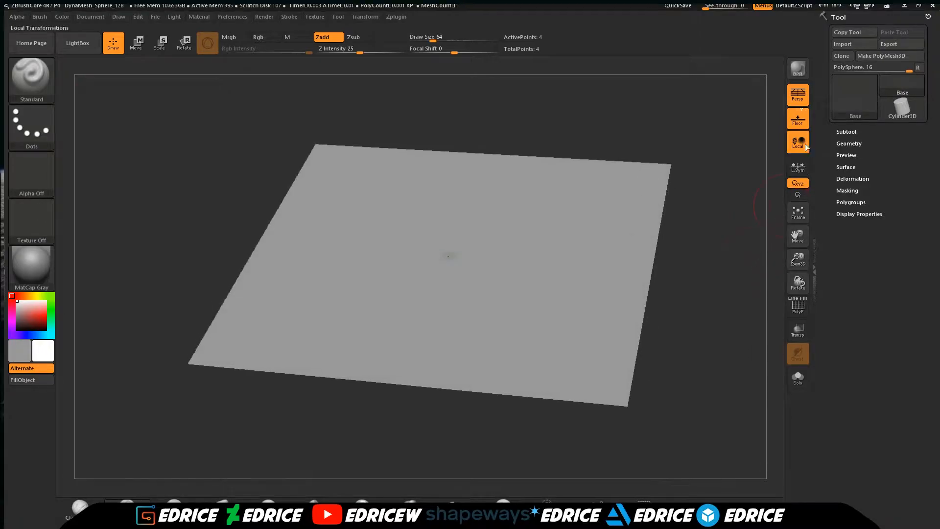
{"action": "left_click", "coordinate": [798, 94]}
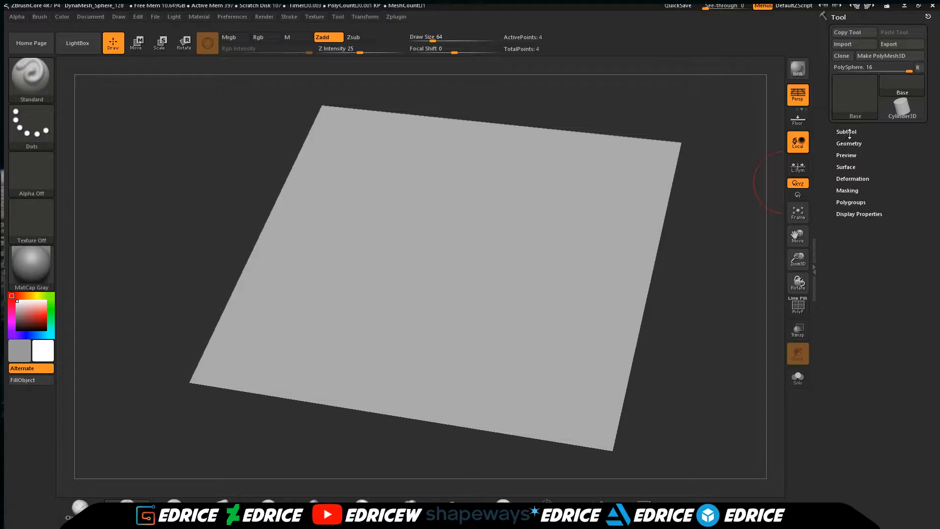
{"action": "left_click", "coordinate": [846, 132]}
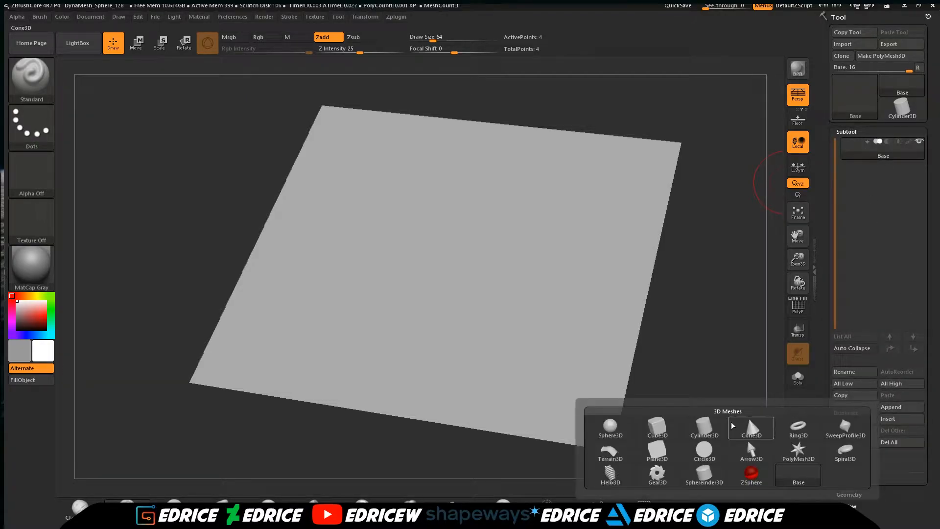
- Append a PolyMesh3D subtool beneath the Base plane and make it the active subtool
{"action": "left_click", "coordinate": [656, 450]}
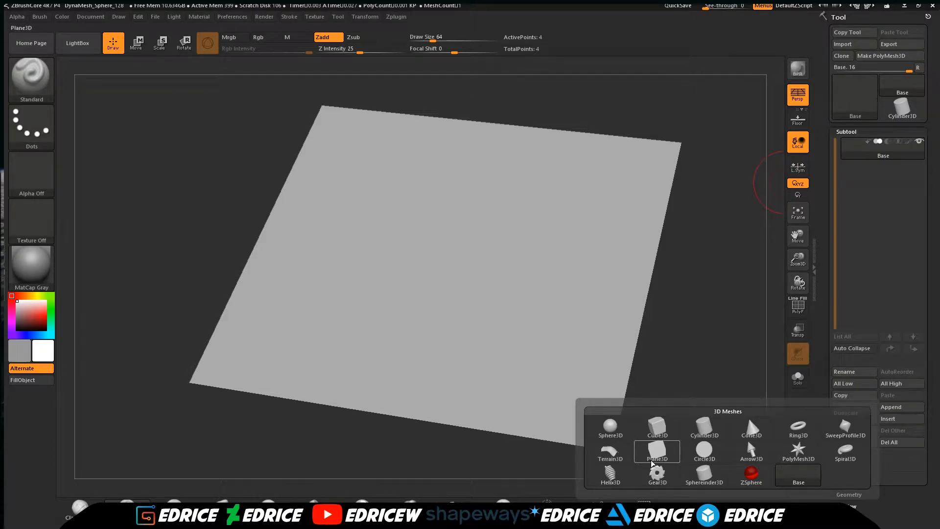
{"action": "mouse_move", "coordinate": [657, 449]}
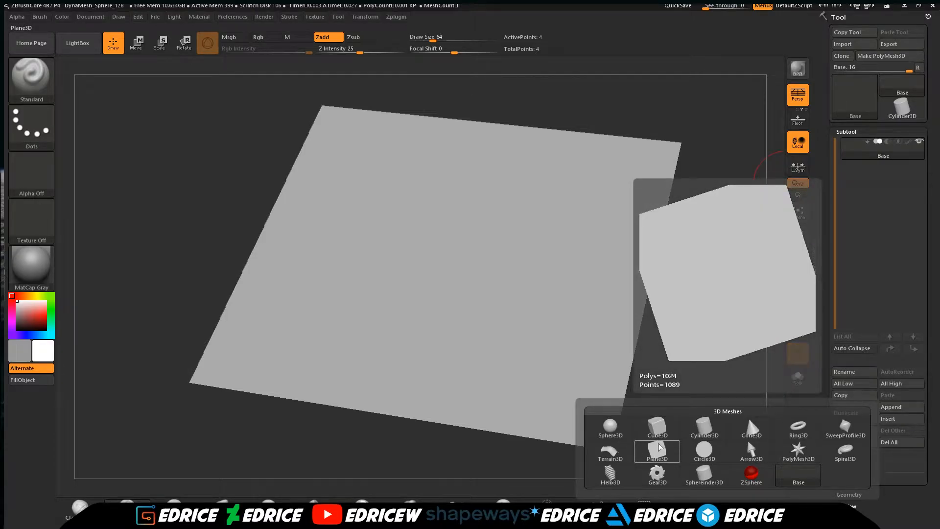
{"action": "left_click", "coordinate": [657, 451]}
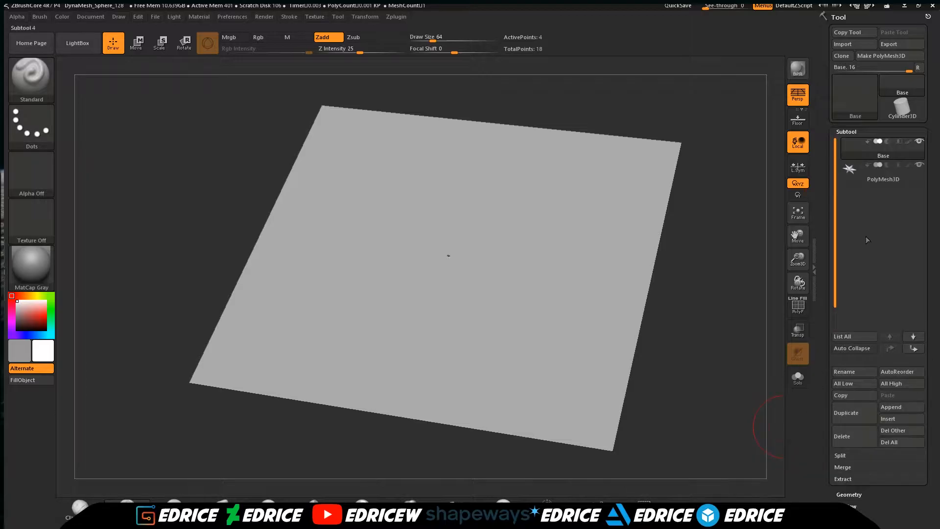
{"action": "left_click", "coordinate": [889, 56]}
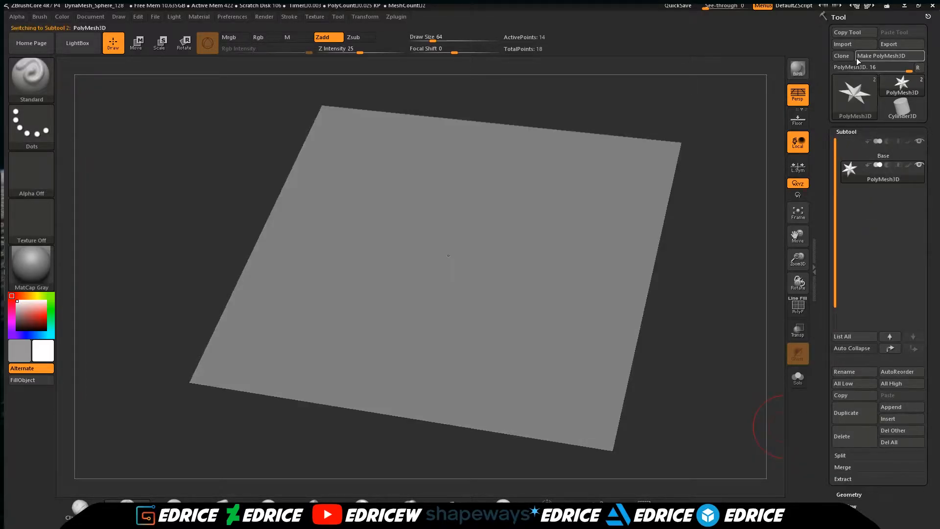
- Load the Base_Box slab, divide it twice with Smt off, and show its polygon wireframe
{"action": "left_click", "coordinate": [842, 43]}
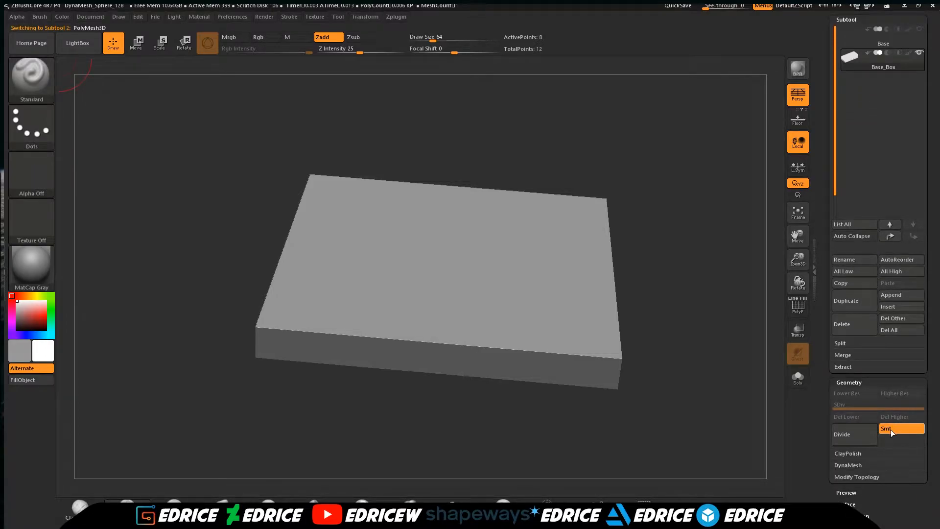
{"action": "left_click", "coordinate": [852, 435]}
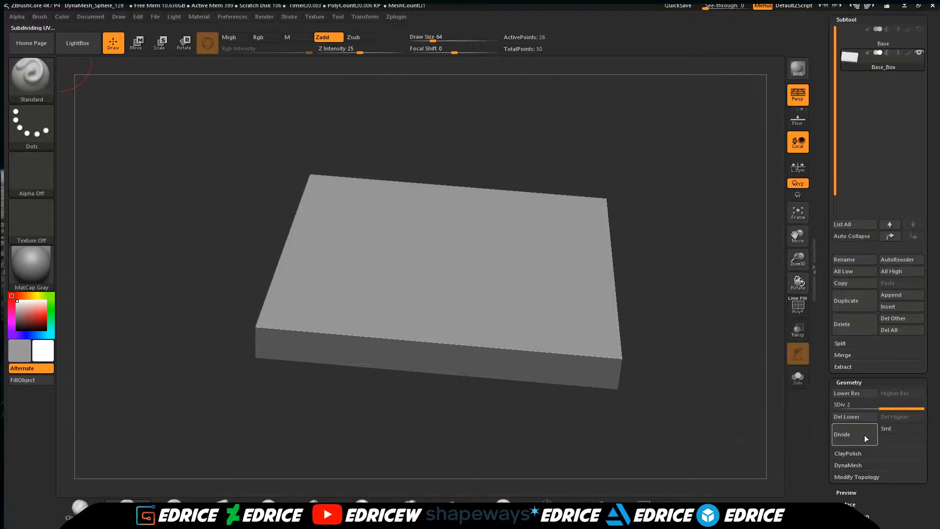
{"action": "left_click", "coordinate": [842, 433]}
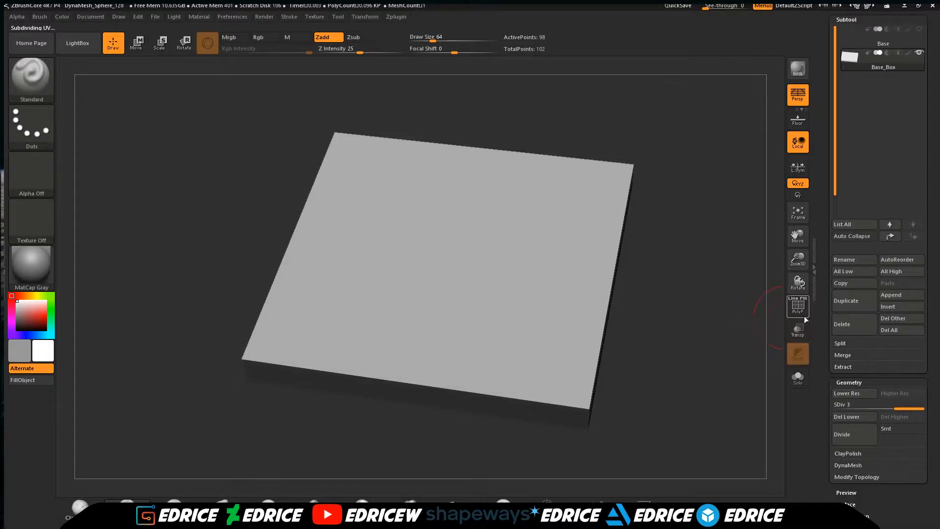
{"action": "left_click", "coordinate": [797, 307]}
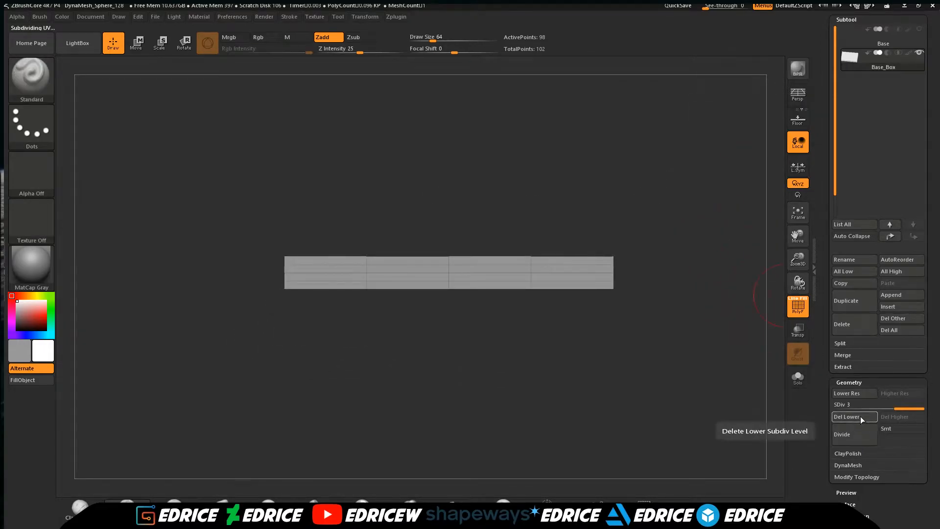
- Delete the lower subdivision levels and split the slab's faces into per-tile polygroups
{"action": "left_click", "coordinate": [847, 416]}
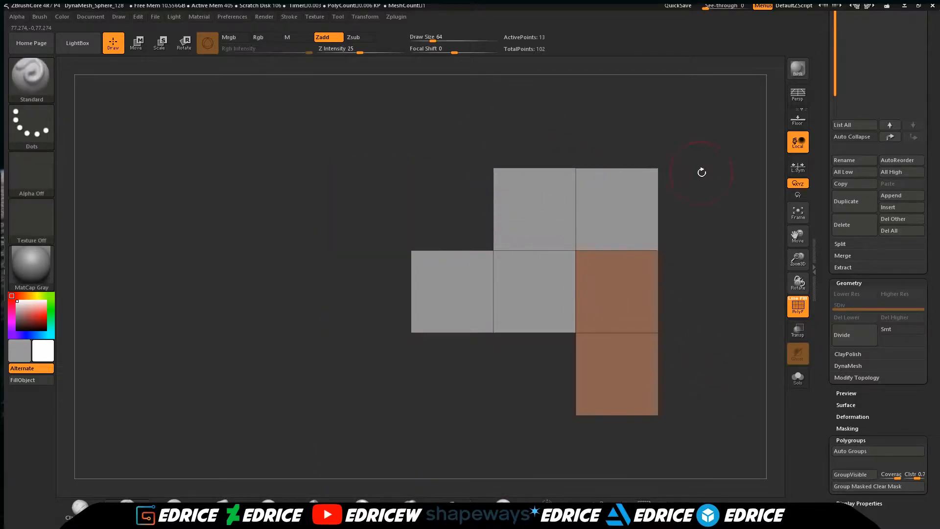
{"action": "left_click", "coordinate": [850, 475]}
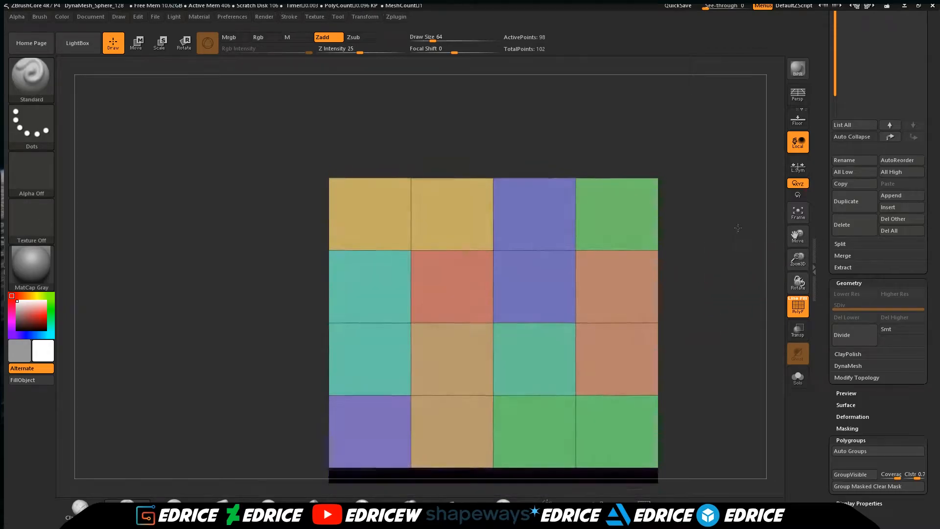
{"action": "left_click", "coordinate": [867, 486]}
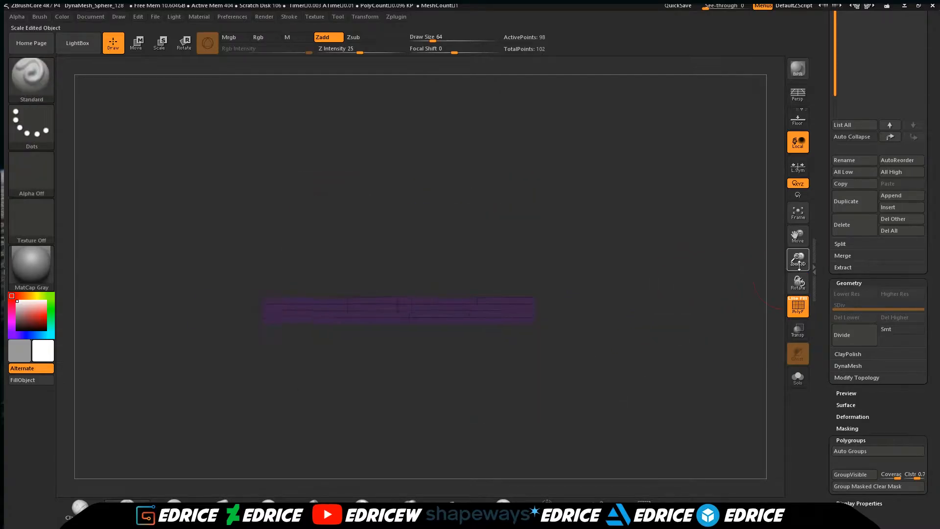
- With the Move gizmo, raise the unmasked tiles and nudge the green tile out of alignment
{"action": "left_click", "coordinate": [136, 42]}
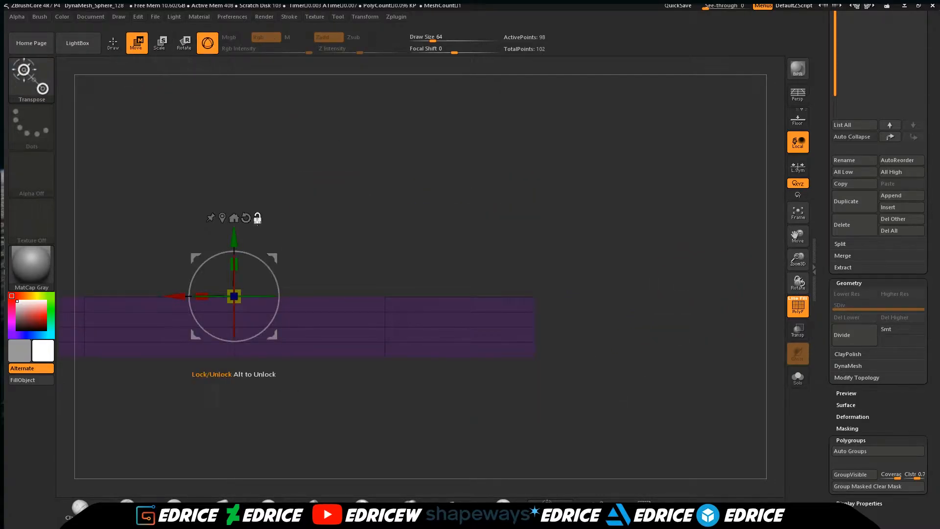
{"action": "left_click_drag", "start_coordinate": [234, 294], "coordinate": [458, 282]}
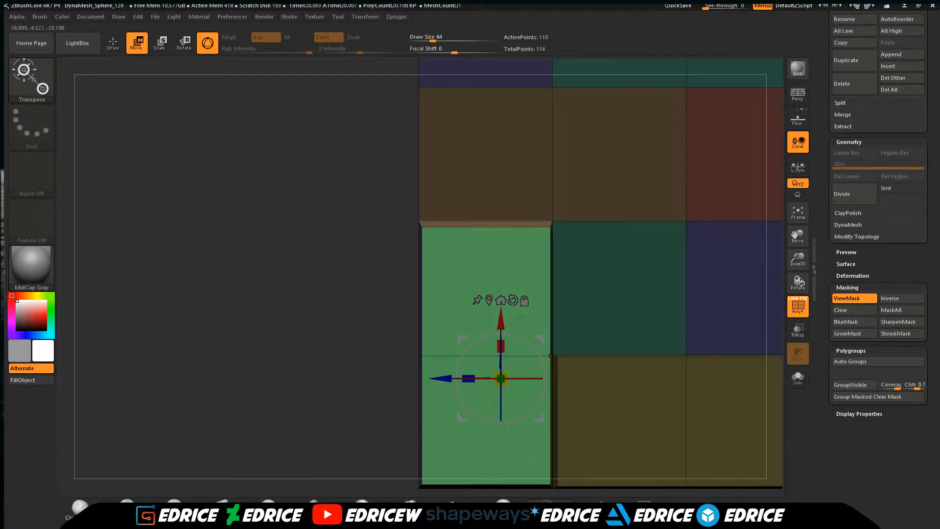
{"action": "left_click_drag", "start_coordinate": [500, 377], "coordinate": [485, 353]}
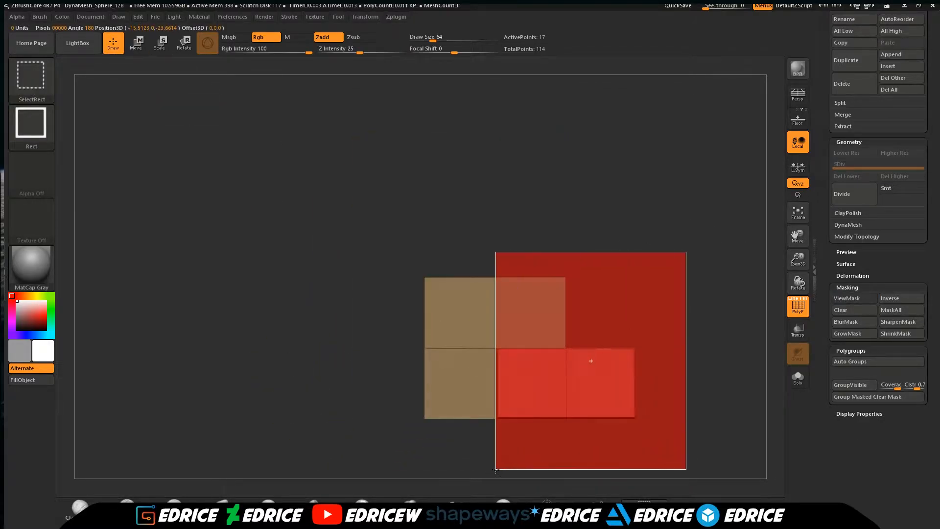
- Mask the tiles that stay put and slide the green tile downward out of line with the gizmo
{"action": "left_click", "coordinate": [848, 298]}
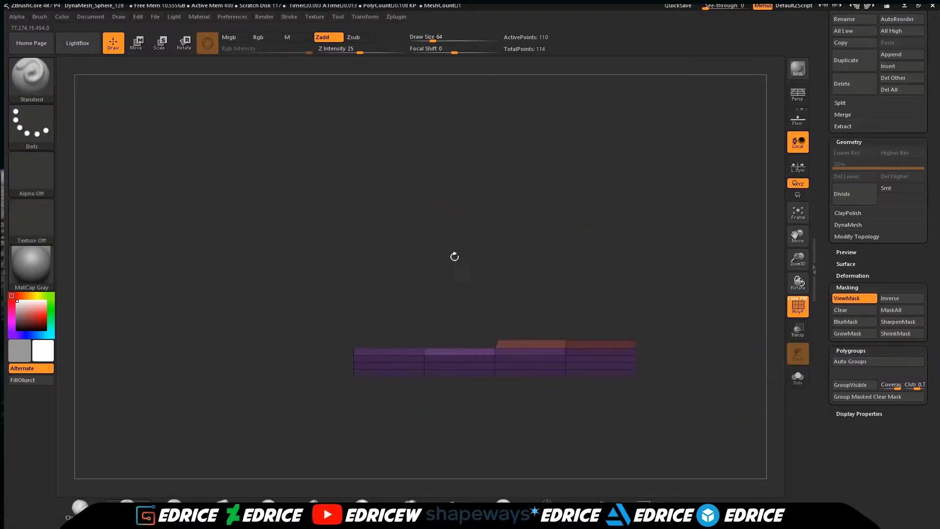
{"action": "left_click", "coordinate": [136, 43]}
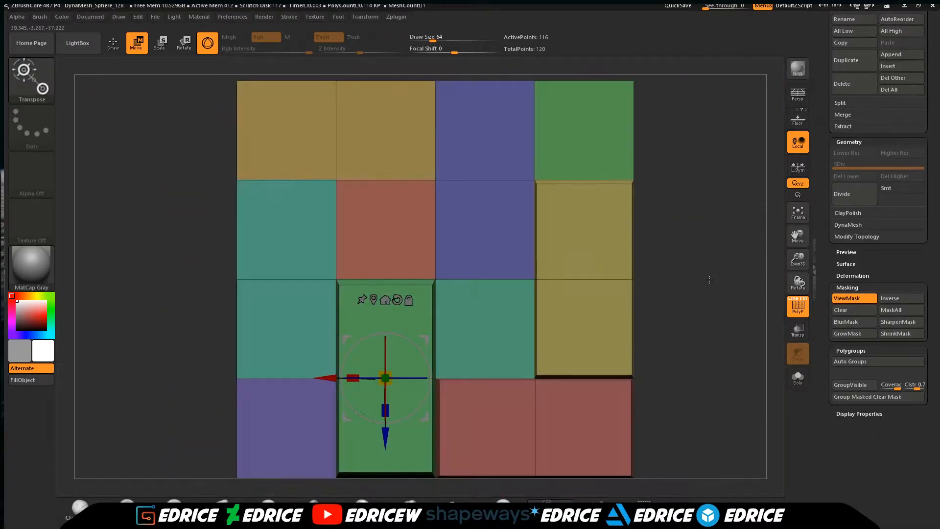
{"action": "left_click_drag", "start_coordinate": [710, 280], "coordinate": [678, 289]}
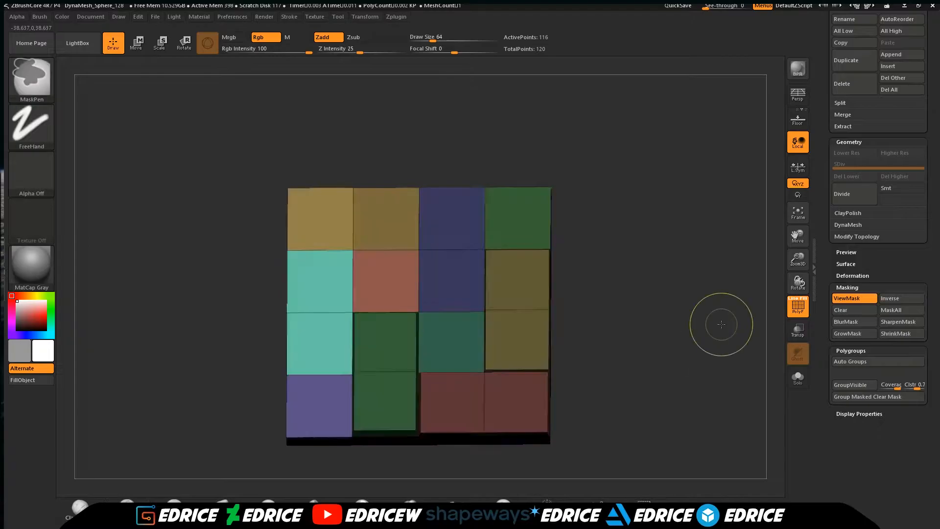
{"action": "left_click", "coordinate": [136, 43]}
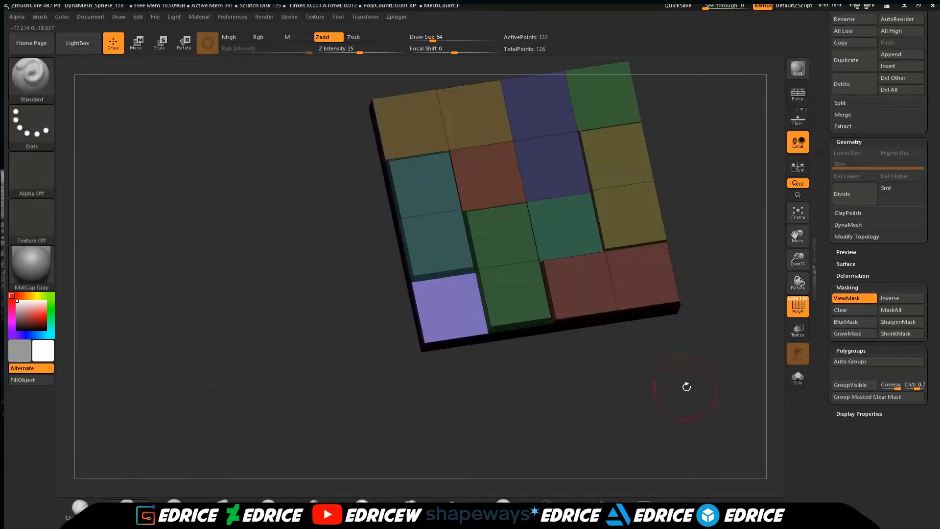
{"action": "left_click", "coordinate": [137, 43]}
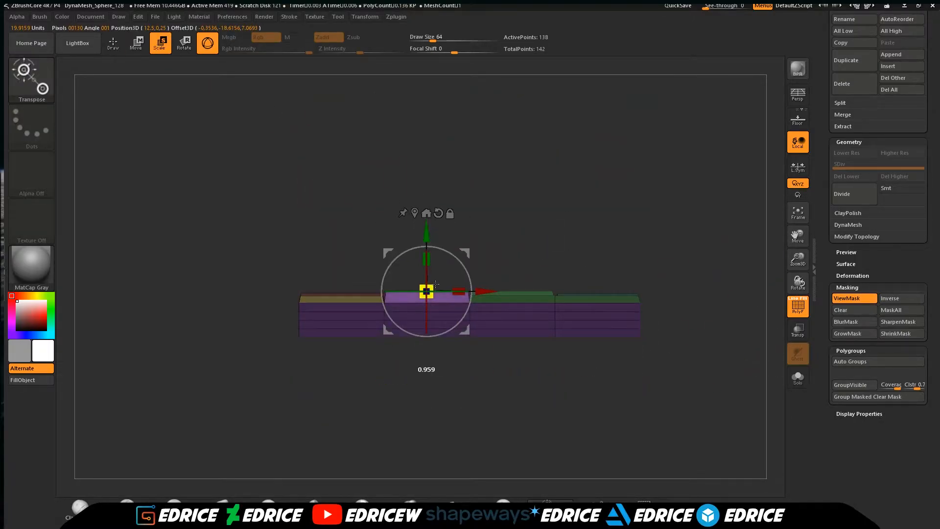
- View the slab from the side and adjust an unmasked tile's height with the gizmo
{"action": "left_click", "coordinate": [113, 42]}
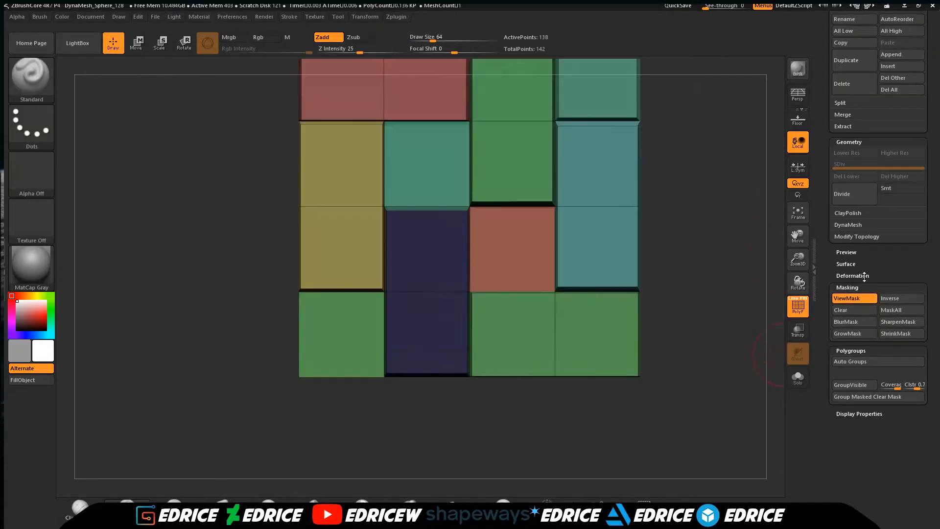
{"action": "left_click", "coordinate": [846, 334]}
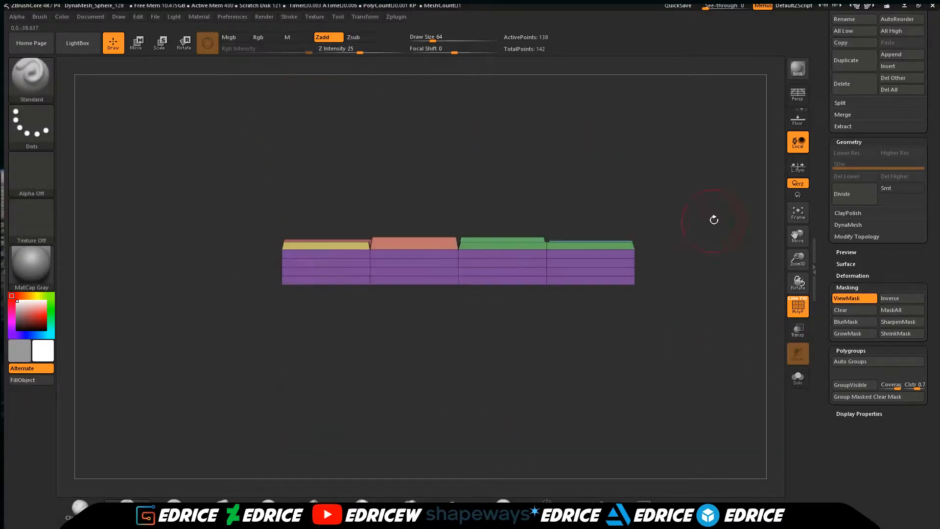
{"action": "left_click", "coordinate": [136, 42]}
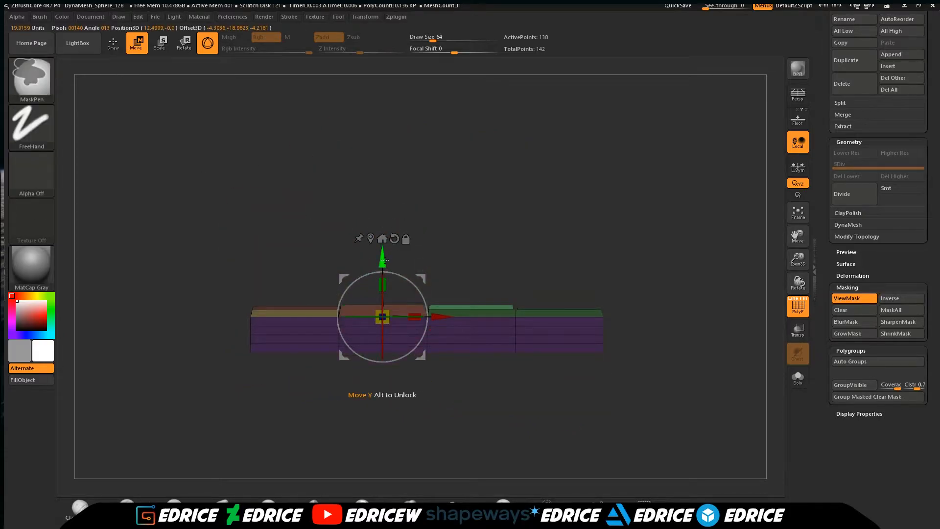
{"action": "left_click_drag", "start_coordinate": [382, 317], "coordinate": [381, 251]}
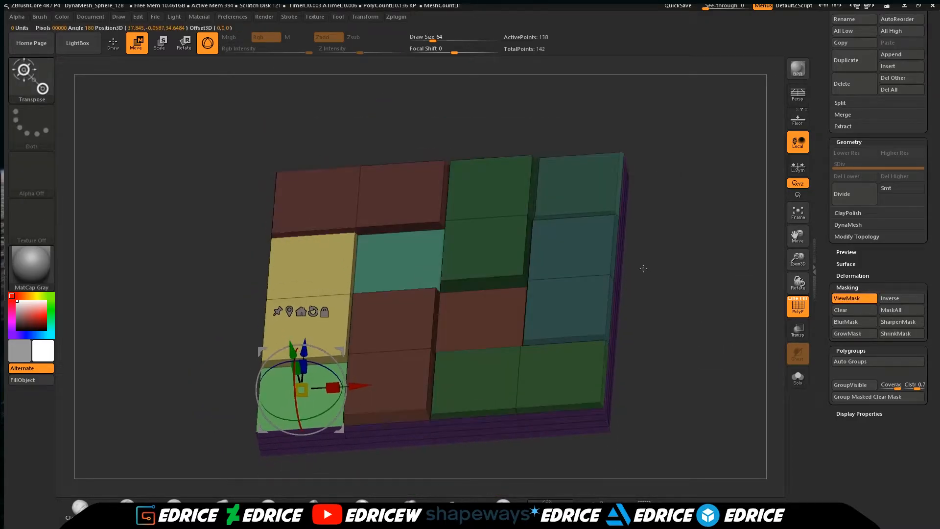
{"action": "left_click", "coordinate": [113, 42]}
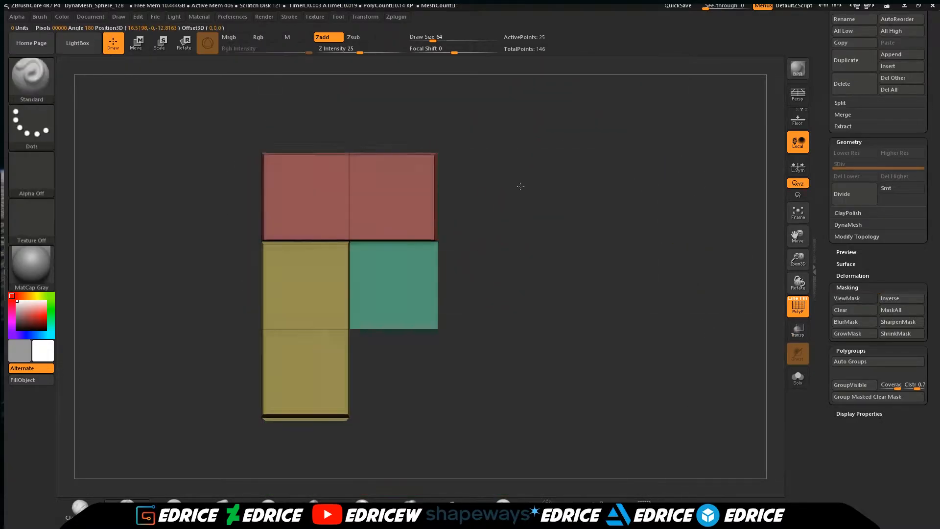
- Reveal all tile blocks again so the packed grid of mixed-size stones shows complete
{"action": "left_click", "coordinate": [138, 43]}
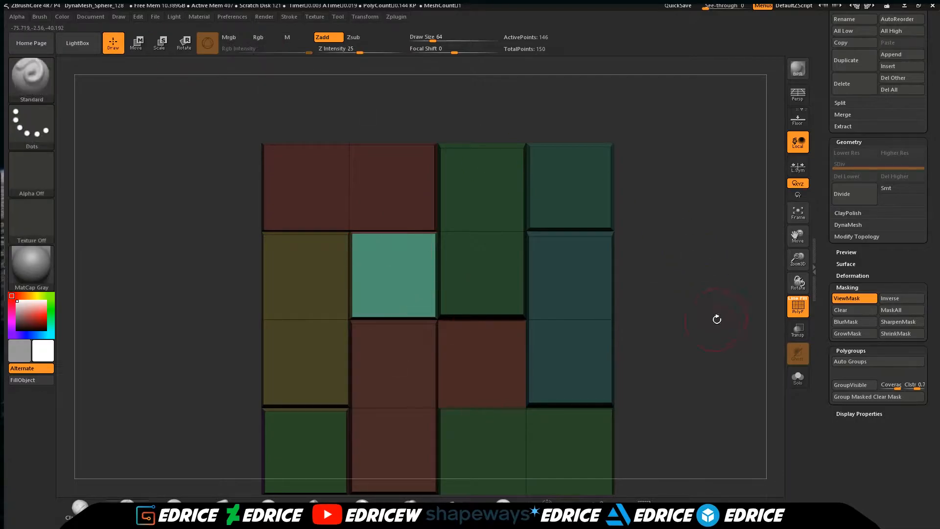
{"action": "left_click", "coordinate": [847, 334]}
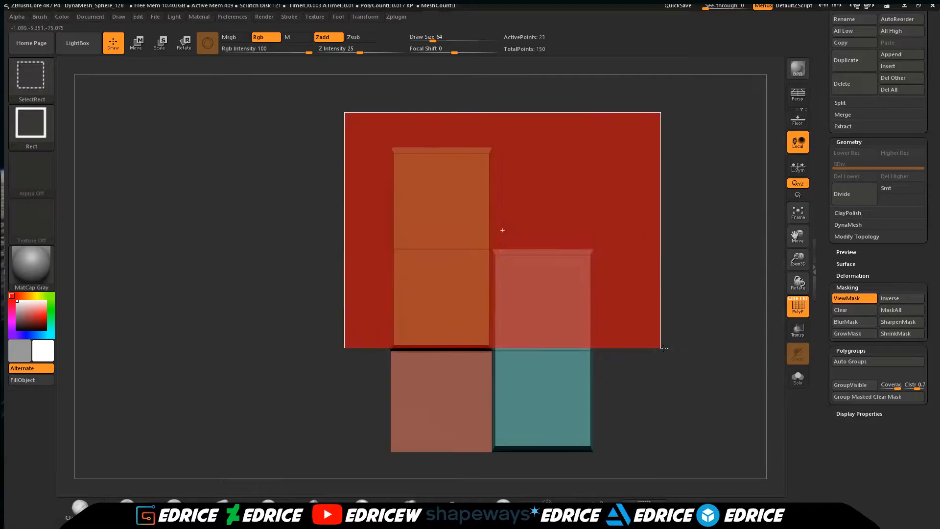
{"action": "left_click_drag", "start_coordinate": [502, 230], "coordinate": [599, 311]}
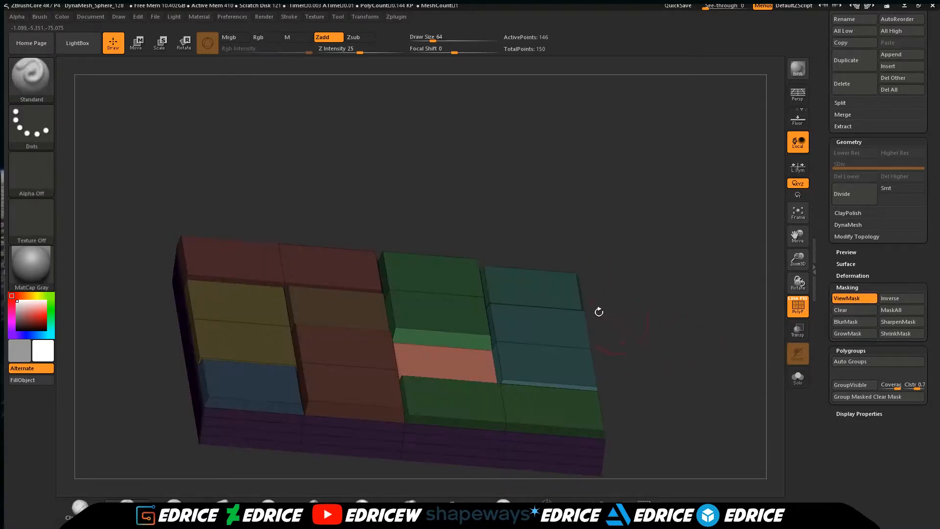
{"action": "left_click", "coordinate": [136, 43]}
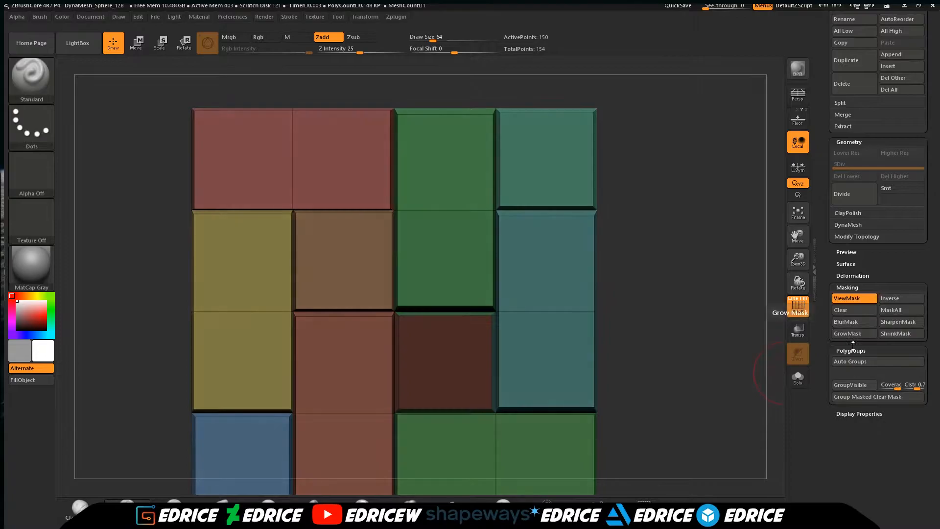
{"action": "left_click", "coordinate": [842, 193]}
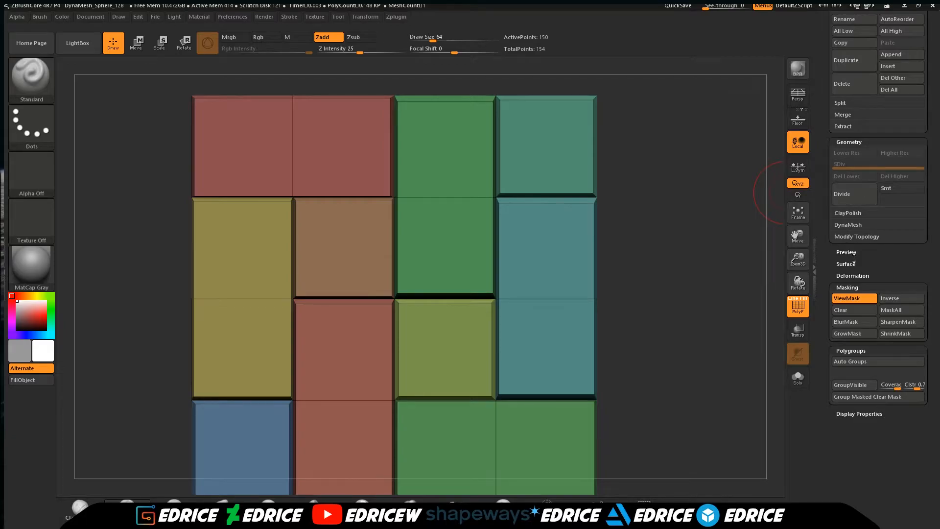
- Divide the tile mesh twice more and save the project as tiles in the Tiles folder
{"action": "left_click", "coordinate": [842, 194]}
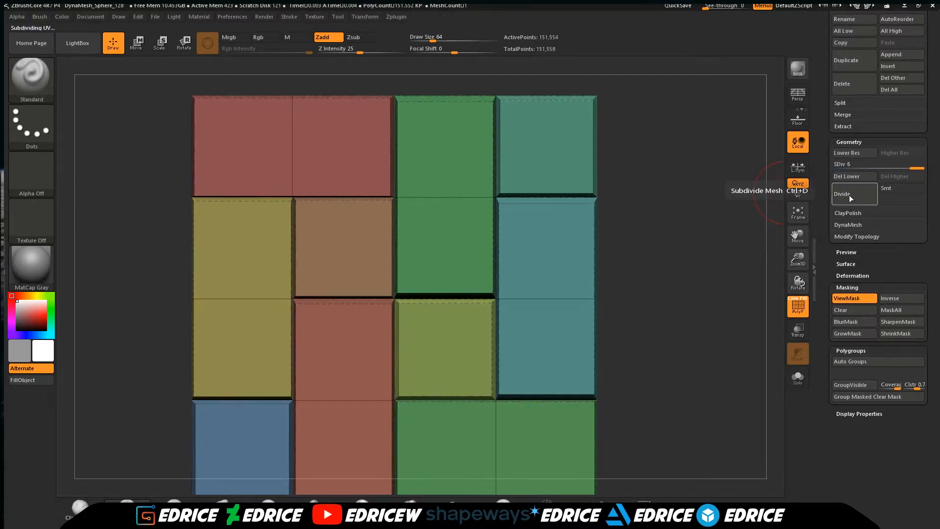
{"action": "left_click", "coordinate": [841, 193]}
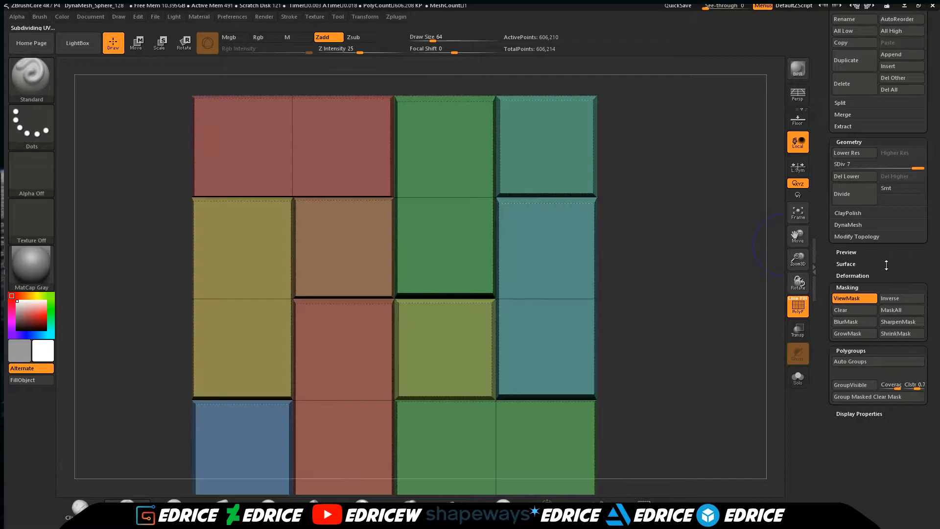
{"action": "left_click", "coordinate": [900, 187]}
{"action": "type", "text": "til"}
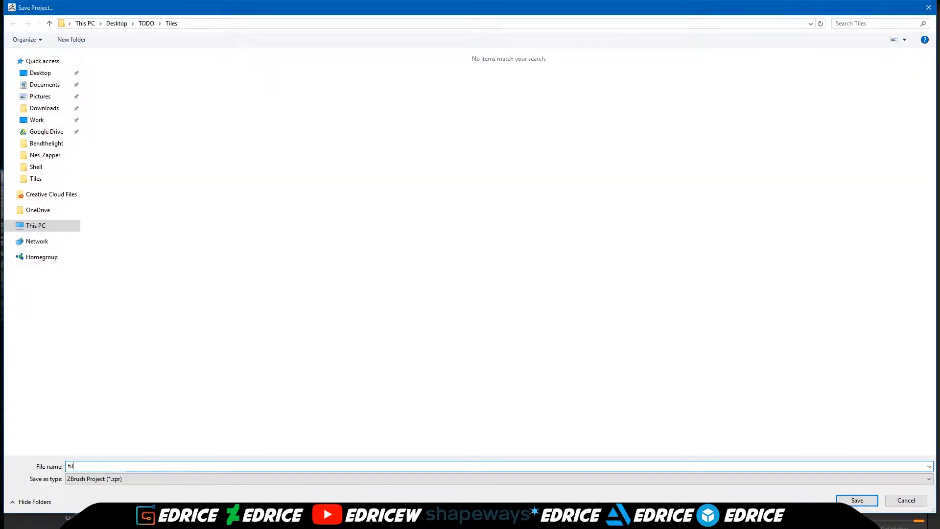
{"action": "left_click", "coordinate": [857, 500]}
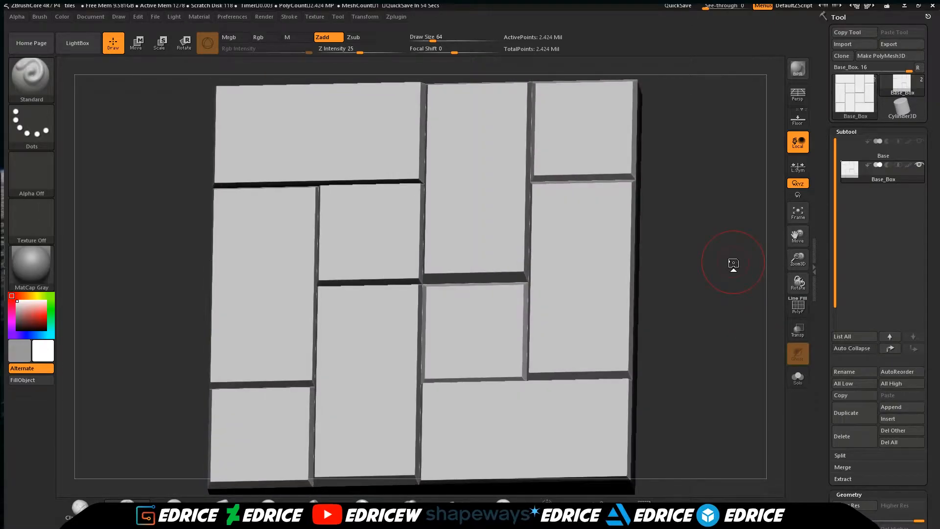
{"action": "mouse_move", "coordinate": [768, 258]}
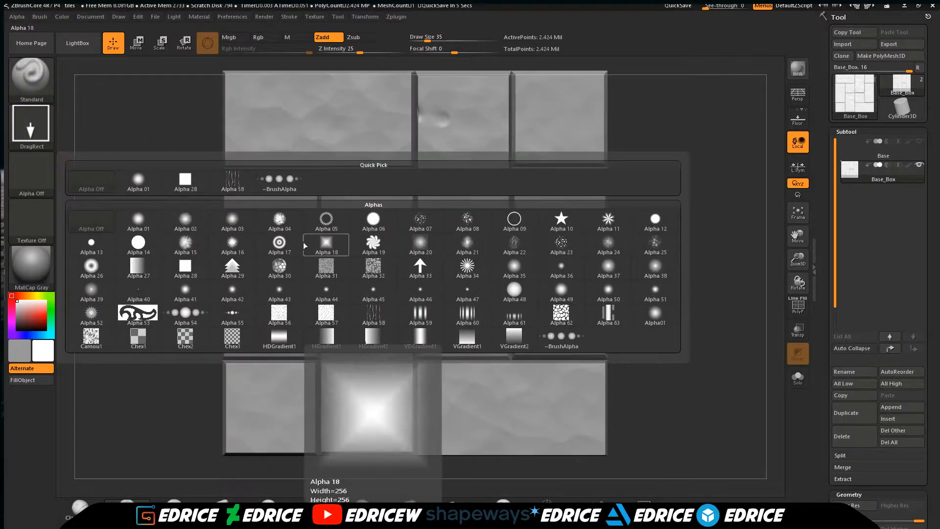
- Pick a cellular stone alpha and drag a shallow dent into a tile surface with DragRect
{"action": "left_click", "coordinate": [560, 243]}
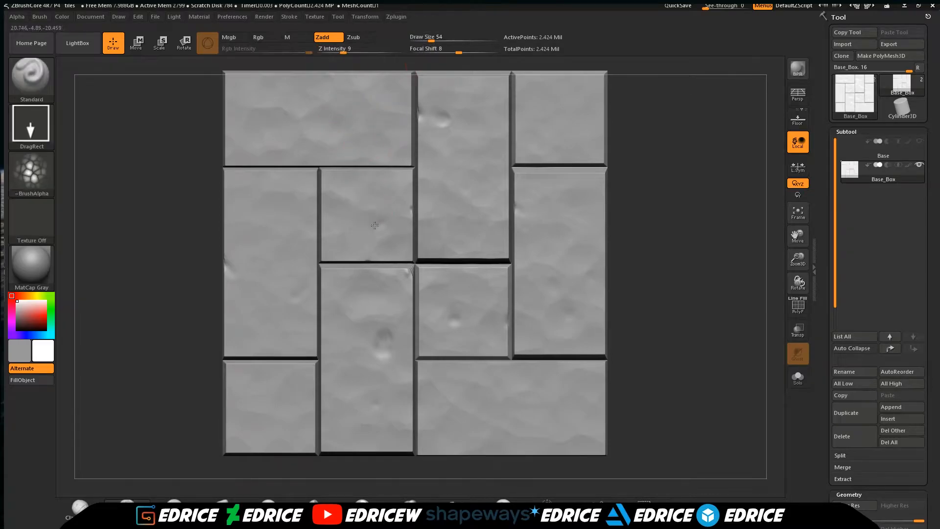
{"action": "left_click_drag", "start_coordinate": [374, 225], "coordinate": [631, 320]}
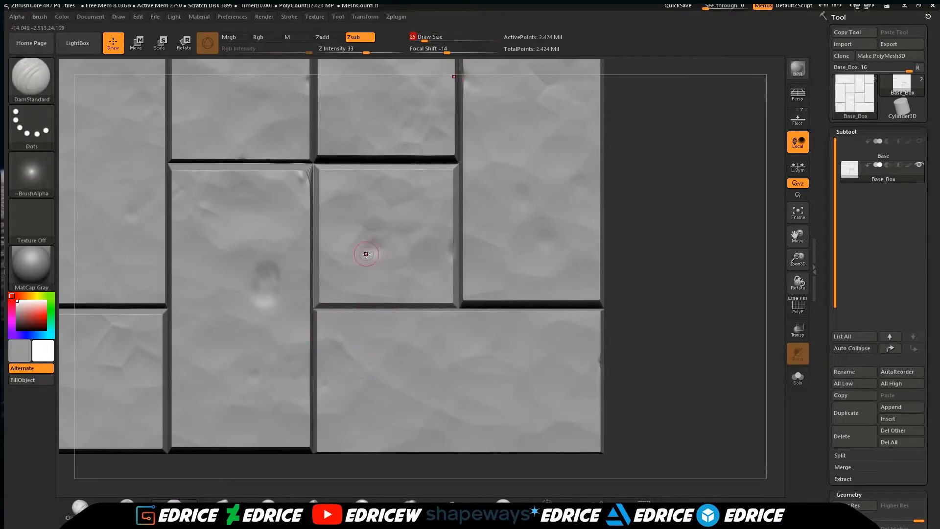
- Carve thin cracks across the tall middle tile, the wide lower tile and several neighbours with DamStandard
{"action": "left_click_drag", "start_coordinate": [365, 253], "coordinate": [425, 310]}
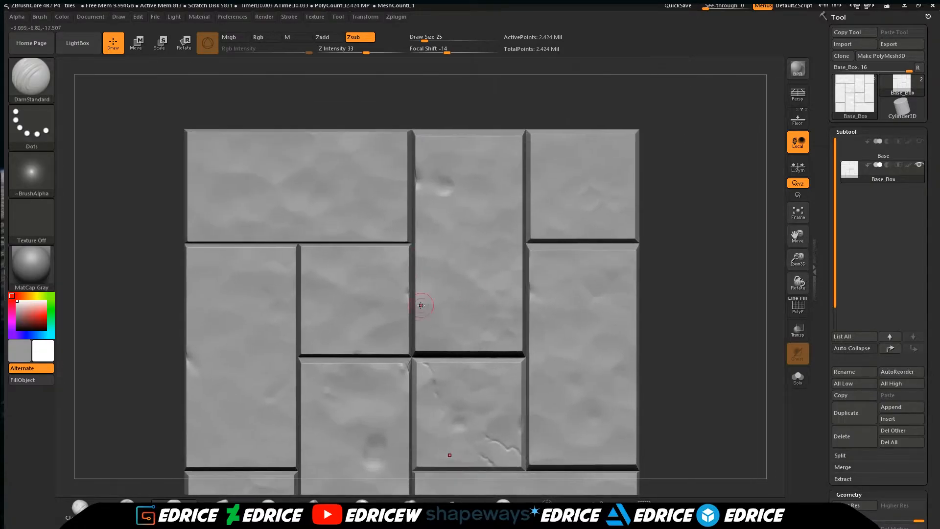
{"action": "left_click_drag", "start_coordinate": [422, 306], "coordinate": [520, 207]}
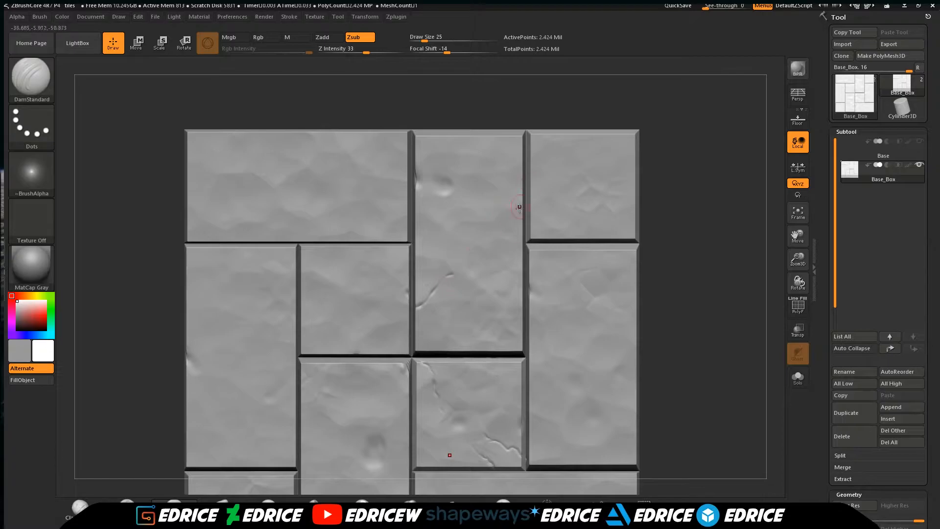
{"action": "left_click_drag", "start_coordinate": [519, 207], "coordinate": [569, 231]}
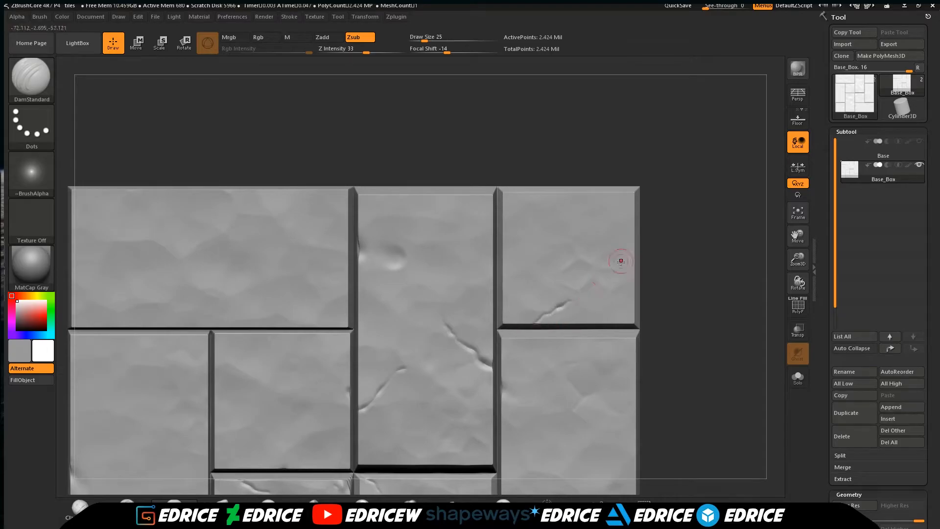
{"action": "left_click_drag", "start_coordinate": [621, 260], "coordinate": [528, 328]}
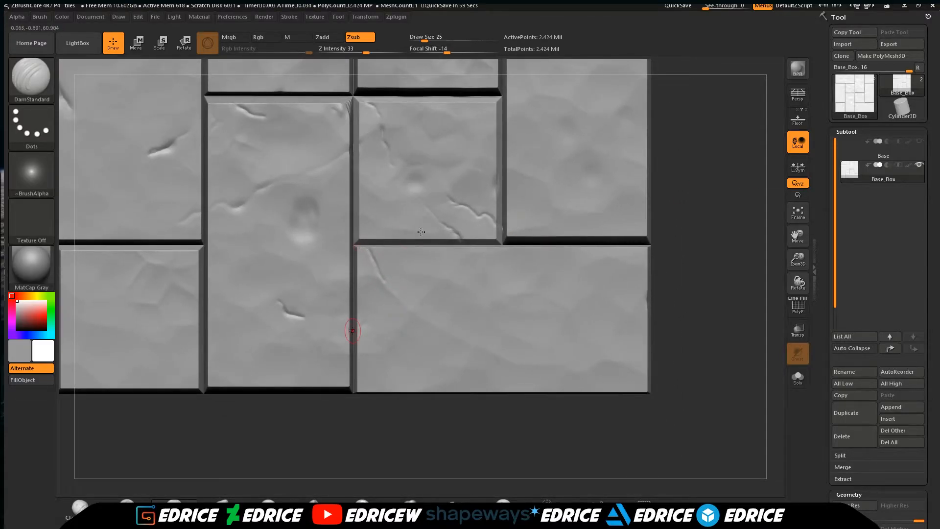
{"action": "left_click_drag", "start_coordinate": [352, 330], "coordinate": [426, 273]}
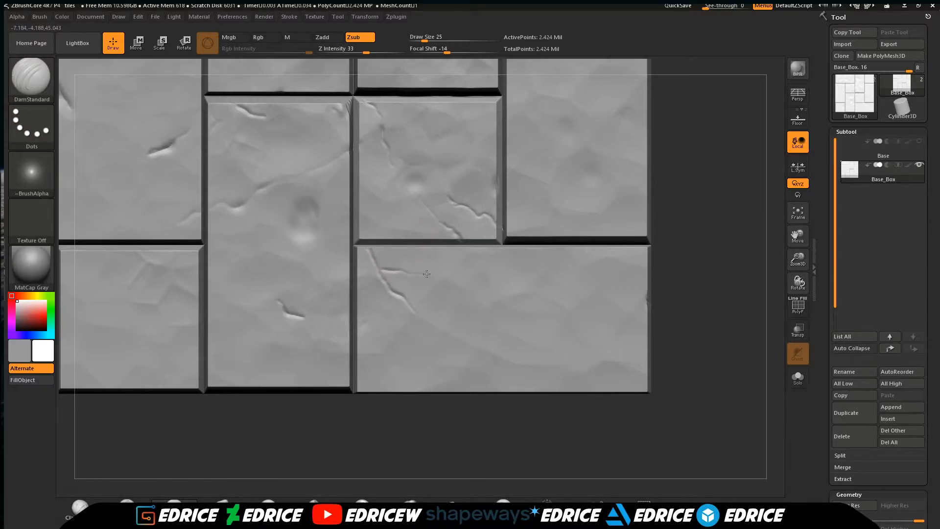
{"action": "left_click_drag", "start_coordinate": [425, 273], "coordinate": [699, 268]}
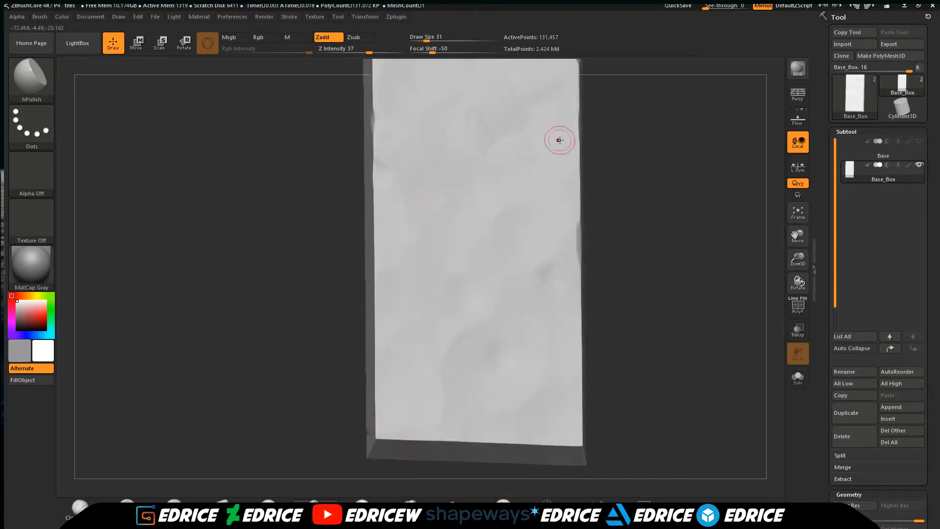
- Smooth the tall tile's surface and turn it to check its side edge
{"action": "left_click_drag", "start_coordinate": [558, 140], "coordinate": [438, 377]}
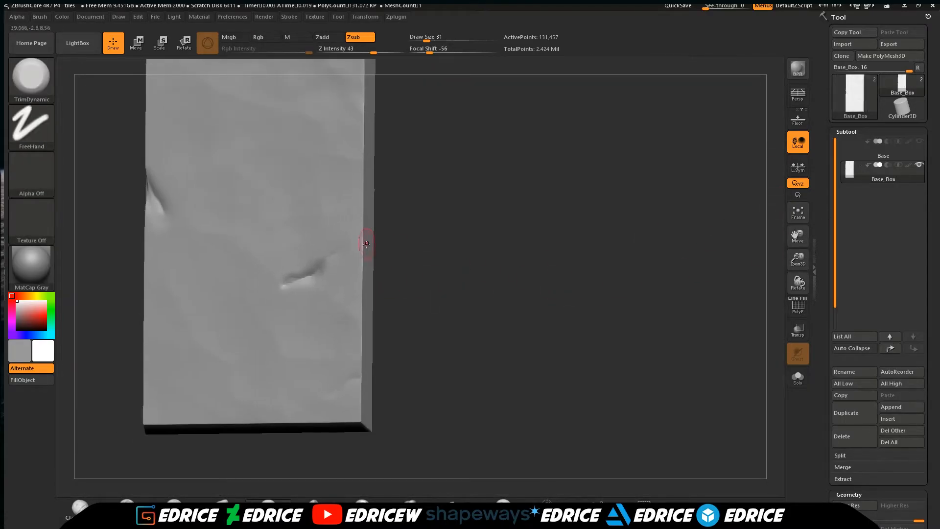
{"action": "left_click_drag", "start_coordinate": [365, 243], "coordinate": [351, 420]}
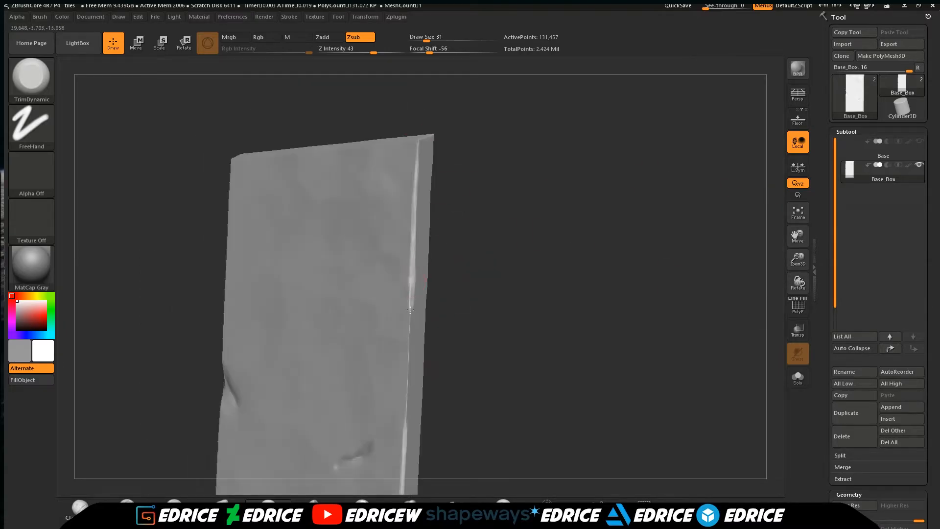
{"action": "left_click_drag", "start_coordinate": [409, 310], "coordinate": [277, 320]}
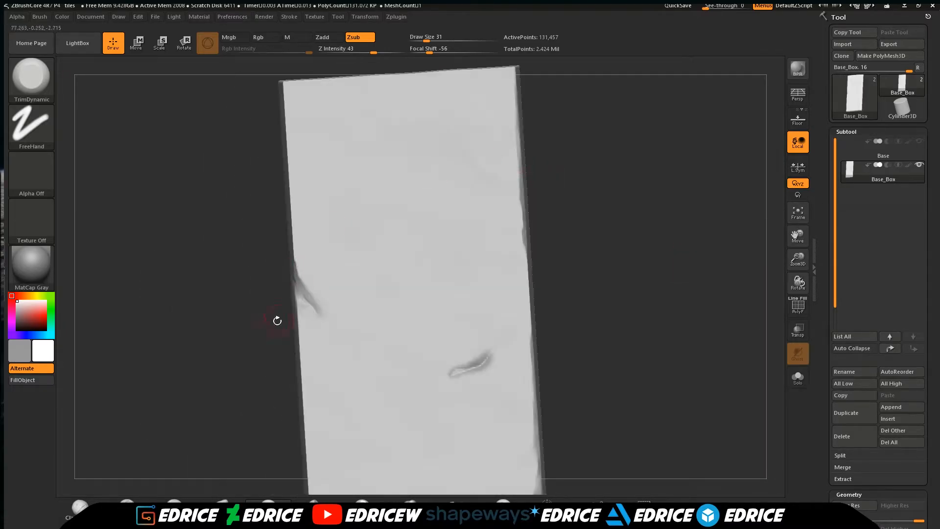
{"action": "left_click", "coordinate": [797, 166]}
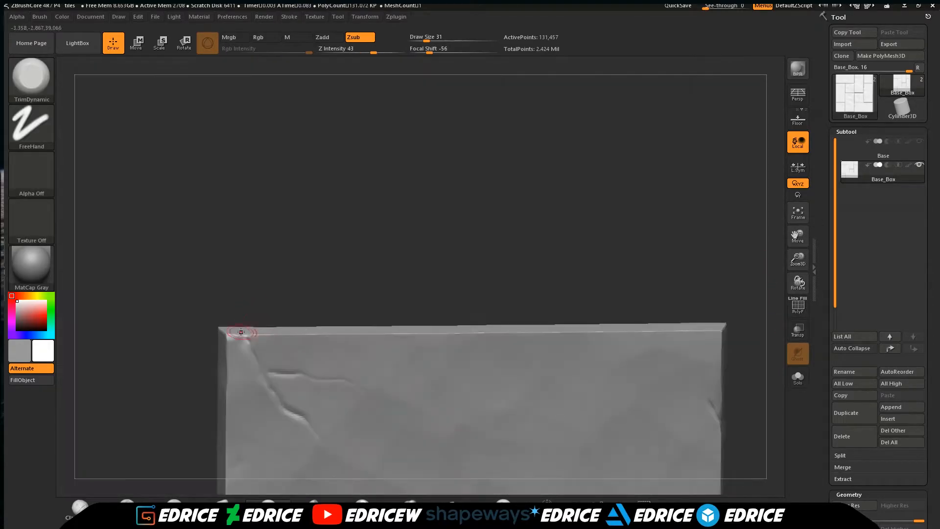
- Chip the tile's top edge and wear down its right edge with TrimDynamic Zsub strokes
{"action": "left_click_drag", "start_coordinate": [240, 333], "coordinate": [294, 342]}
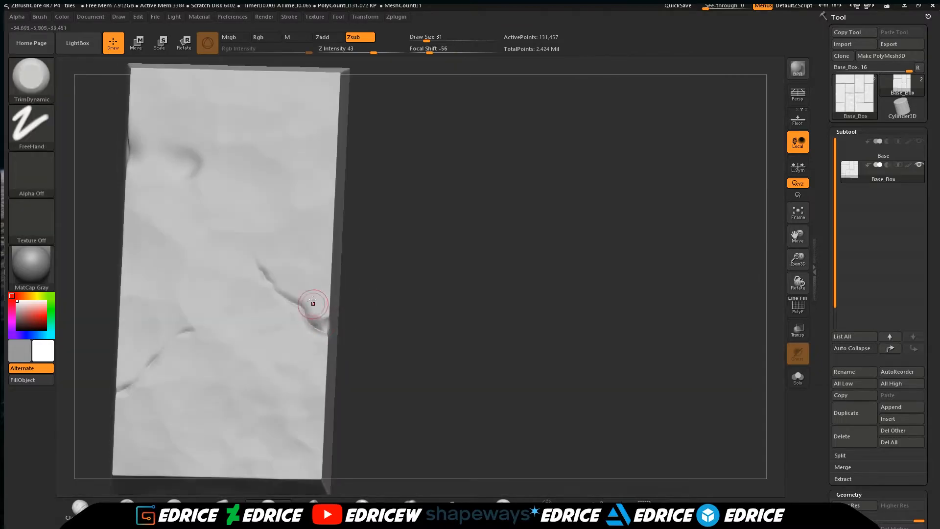
{"action": "left_click_drag", "start_coordinate": [312, 301], "coordinate": [324, 326]}
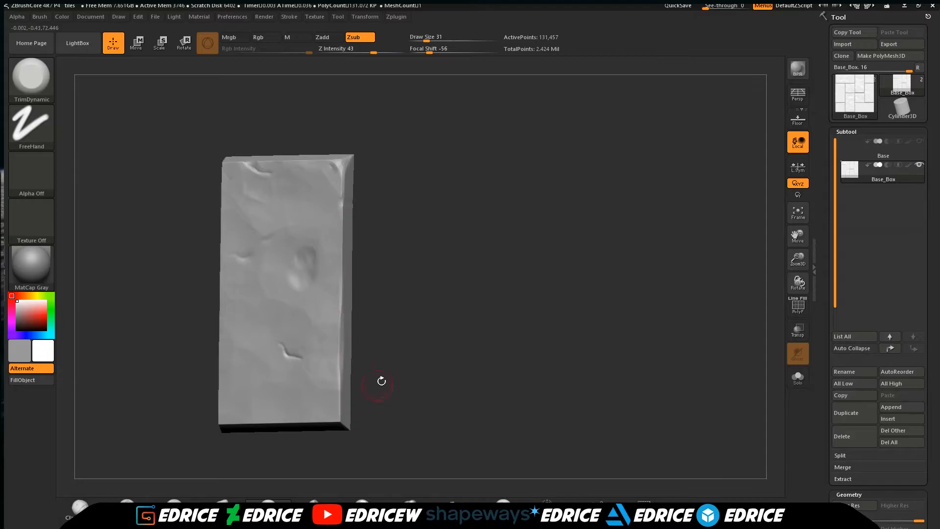
{"action": "left_click_drag", "start_coordinate": [378, 381], "coordinate": [534, 376]}
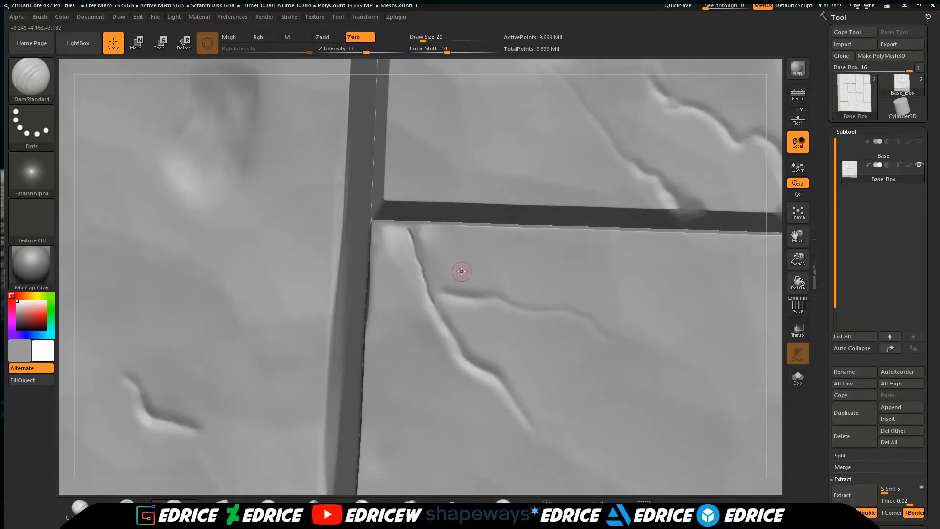
- Carve a thin crack across the tile beside the grout-line corner with DamStandard
{"action": "left_click_drag", "start_coordinate": [462, 271], "coordinate": [580, 334]}
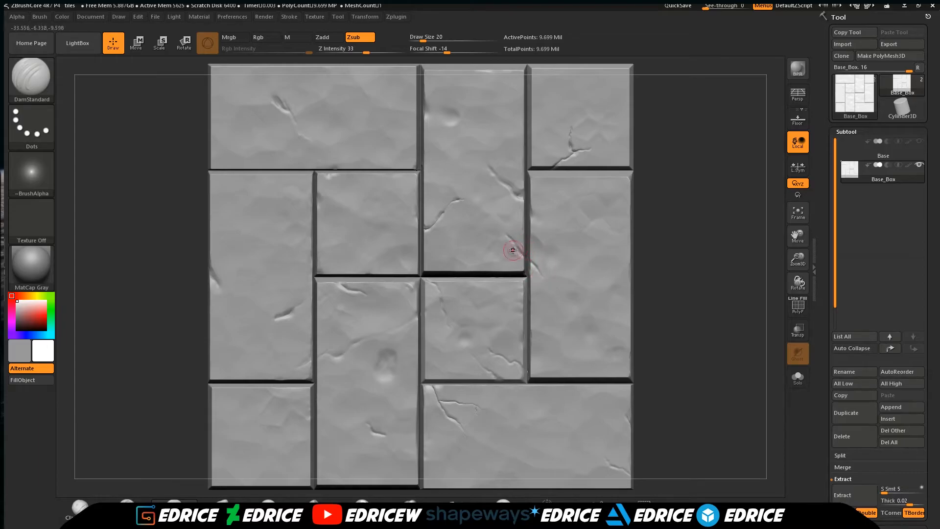
{"action": "mouse_move", "coordinate": [504, 381]}
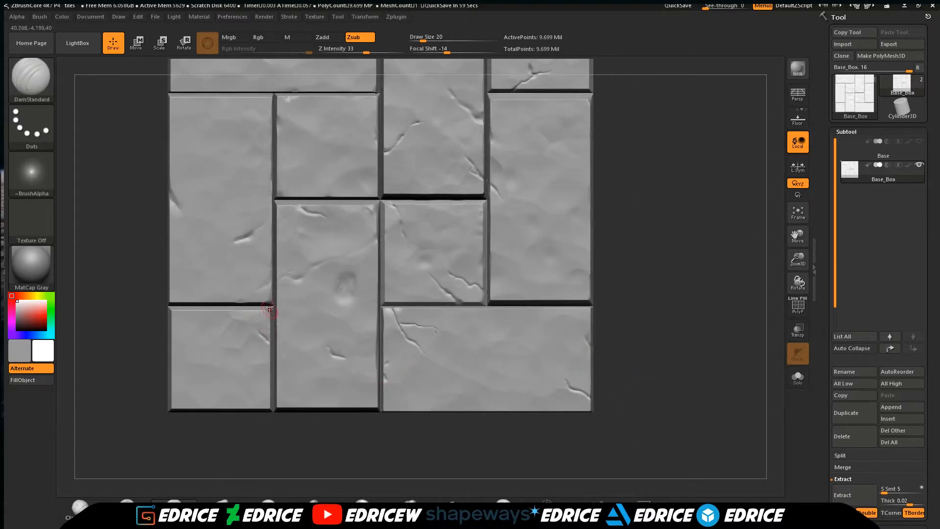
- Carve another crack into one of the remaining floor tiles
{"action": "left_click_drag", "start_coordinate": [270, 309], "coordinate": [456, 112]}
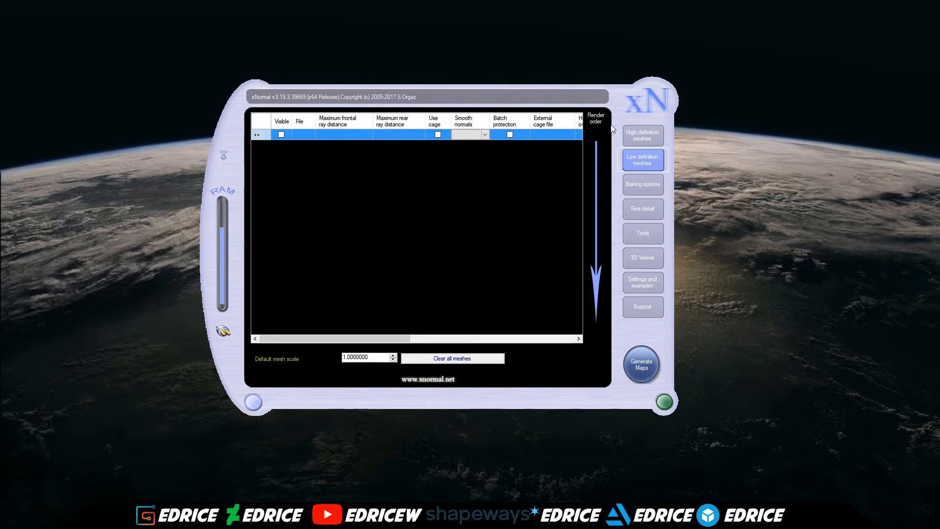
- Load Base.OBJ as the low-definition mesh
{"action": "left_click", "coordinate": [642, 135]}
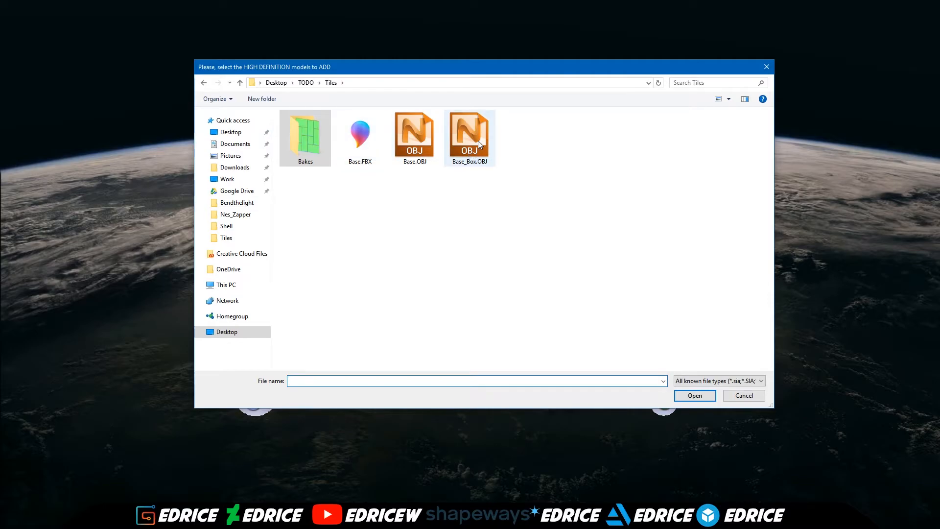
{"action": "left_click", "coordinate": [743, 395]}
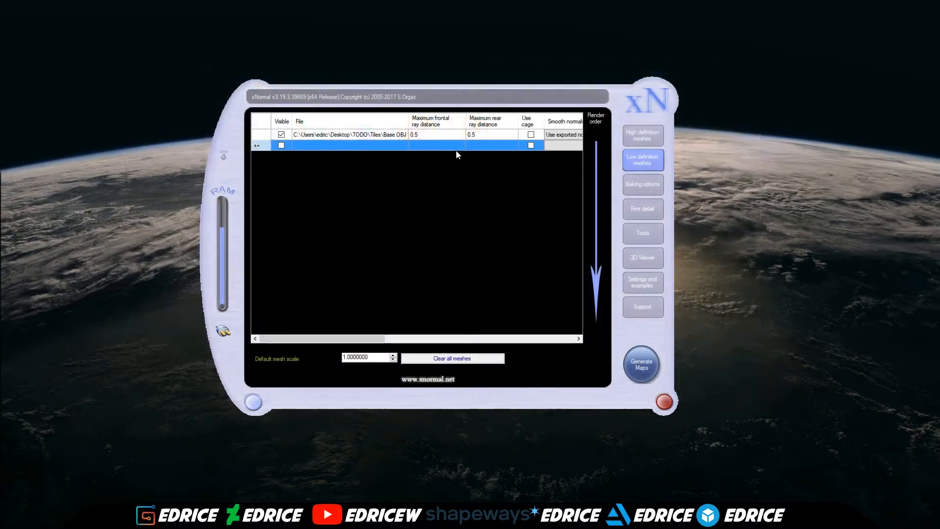
- Point the bake output file into the Bakes folder, named Tile01
{"action": "left_click", "coordinate": [642, 184]}
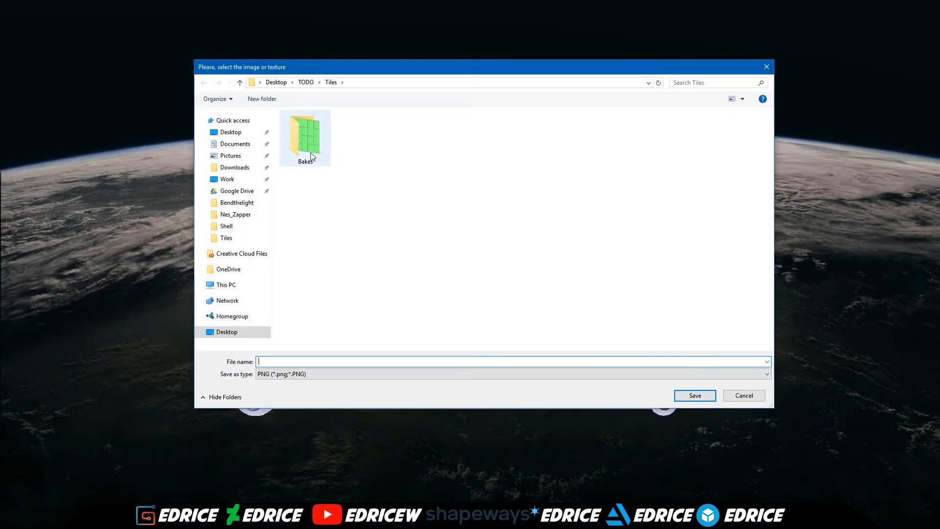
{"action": "double_click", "coordinate": [305, 134]}
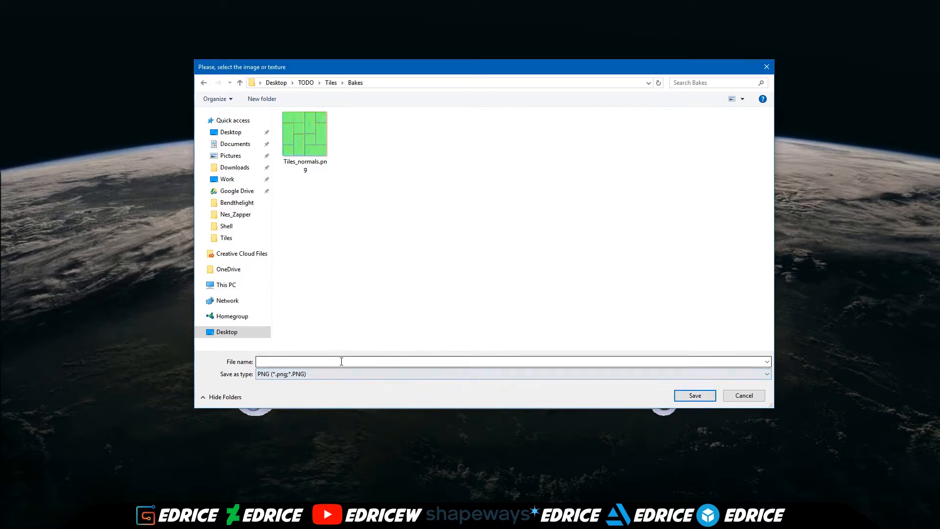
{"action": "type", "text": "Tilme"}
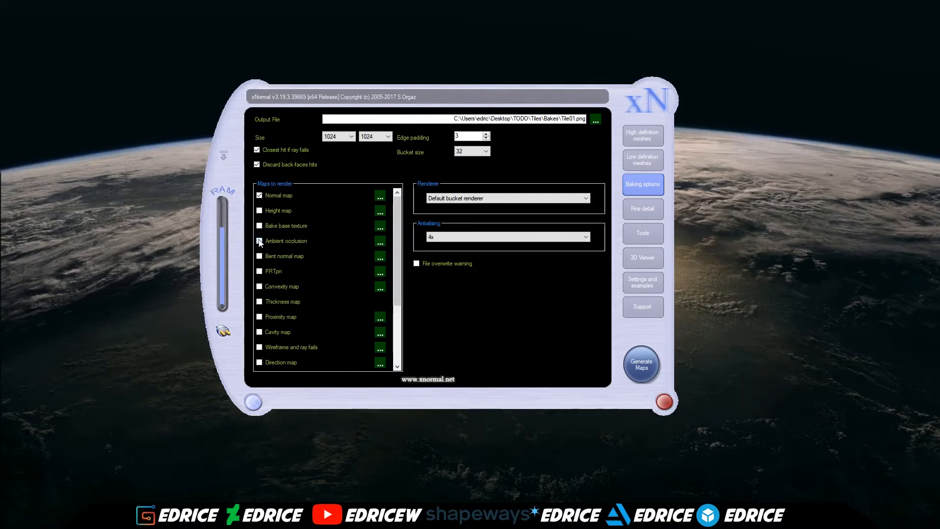
- Tick Ambient occlusion, Cavity map and Height map alongside the normal map to render
{"action": "left_click", "coordinate": [259, 241]}
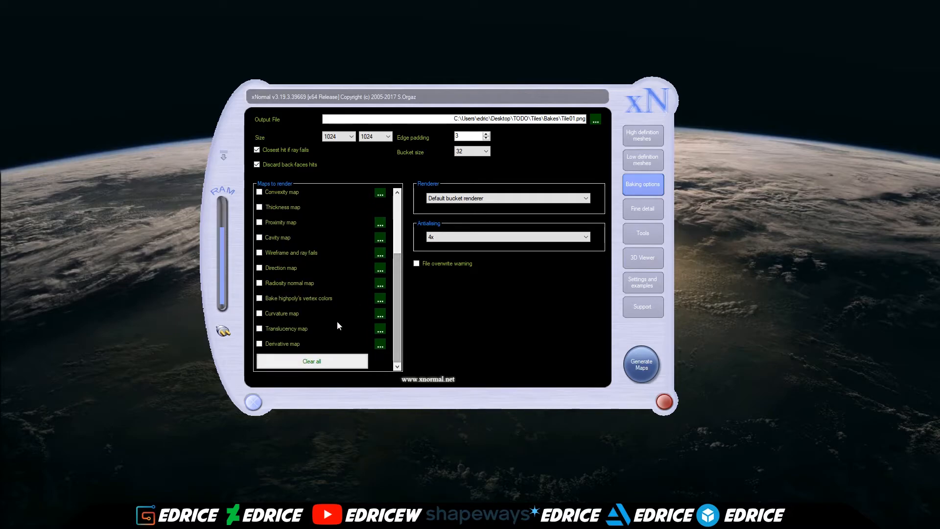
{"action": "left_click", "coordinate": [259, 237]}
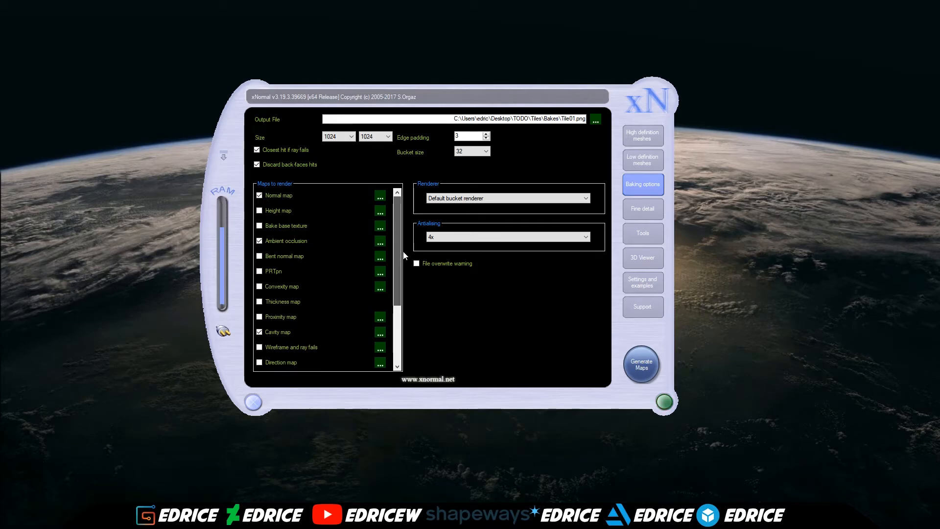
{"action": "left_click", "coordinate": [664, 401]}
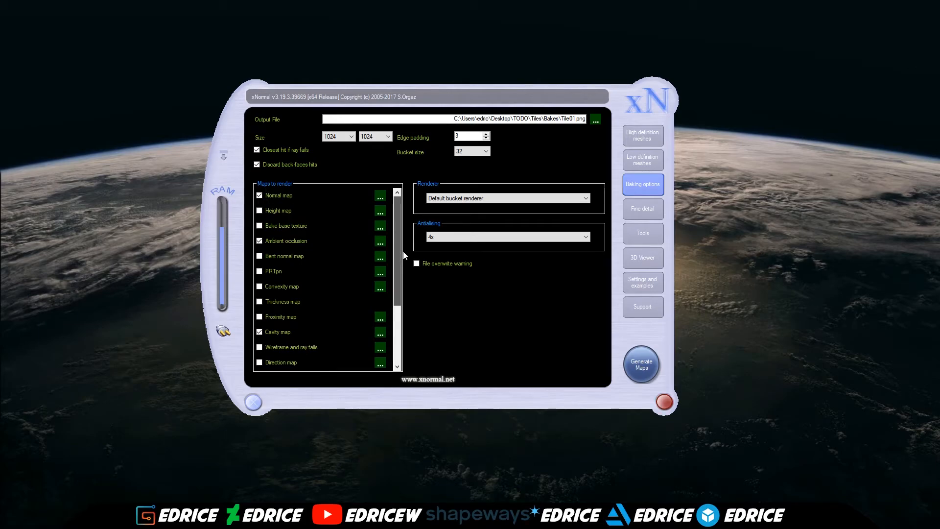
{"action": "left_click", "coordinate": [259, 255]}
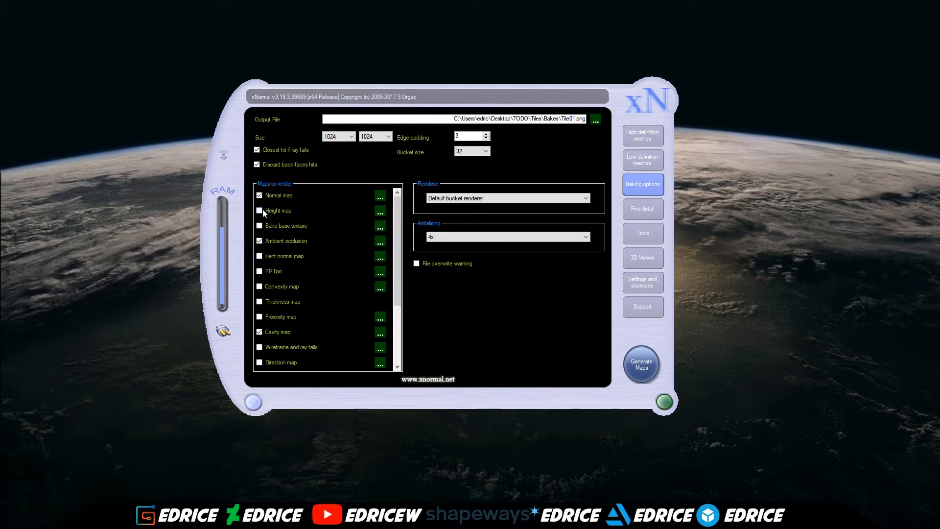
{"action": "left_click", "coordinate": [259, 210]}
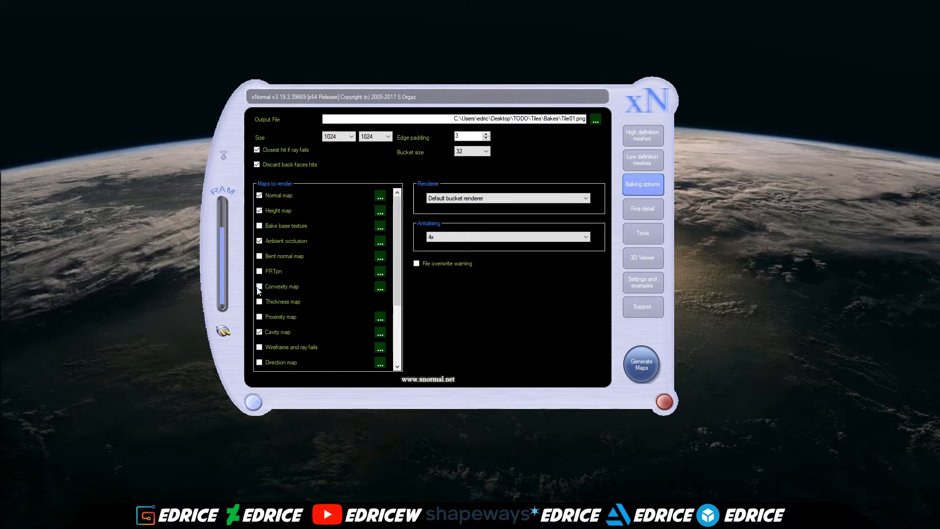
{"action": "scroll", "scroll_direction": "down", "scroll_amount": 3}
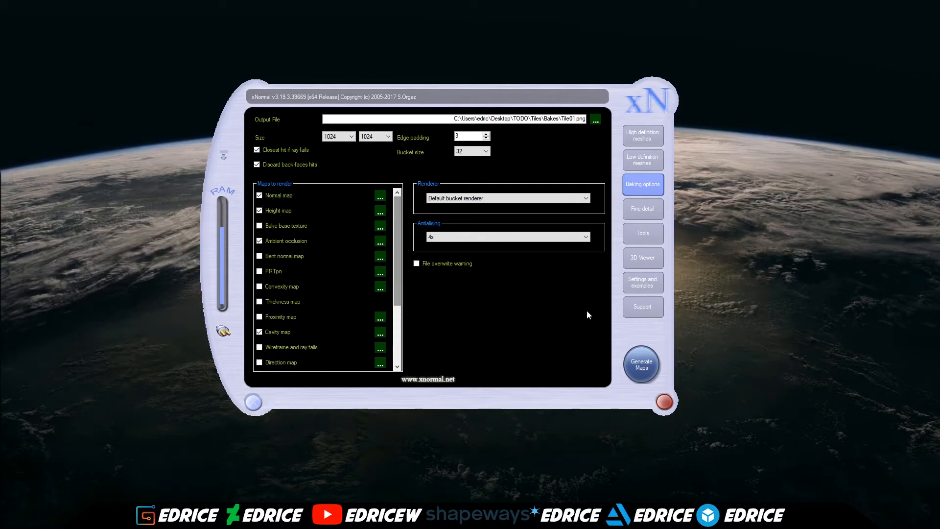
{"action": "left_click", "coordinate": [641, 364]}
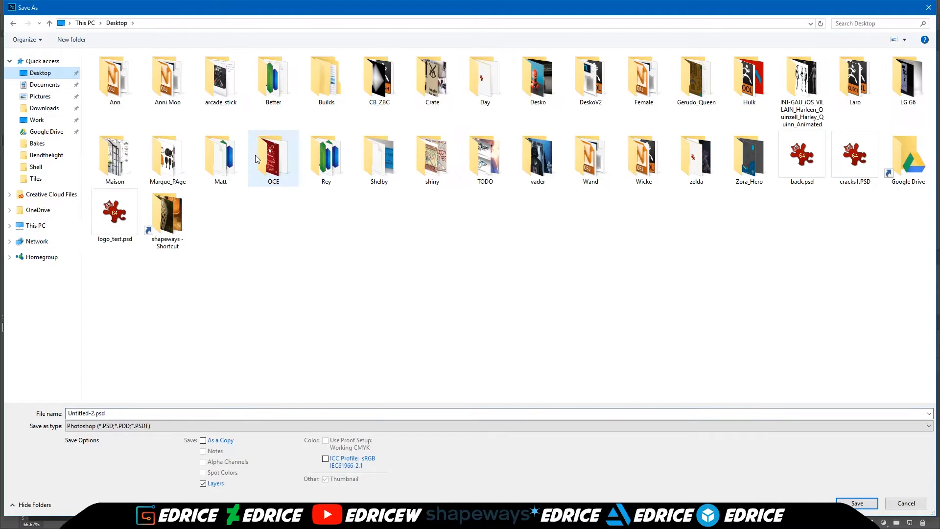
- Name the new dark grey document Diff and save it to the Desktop
{"action": "type", "text": "D"}
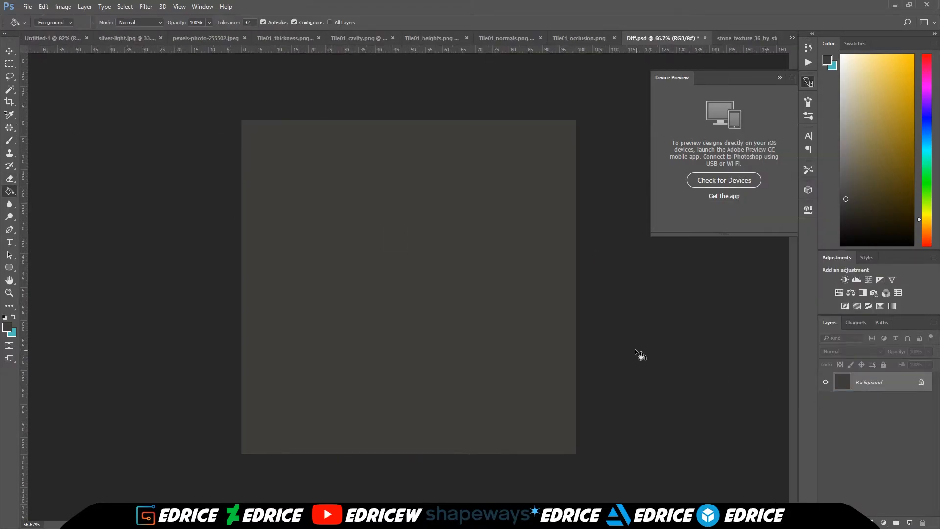
- Paste the Tile01_occlusion image into Diff.psd as a layer set to Multiply
{"action": "left_click", "coordinate": [579, 38]}
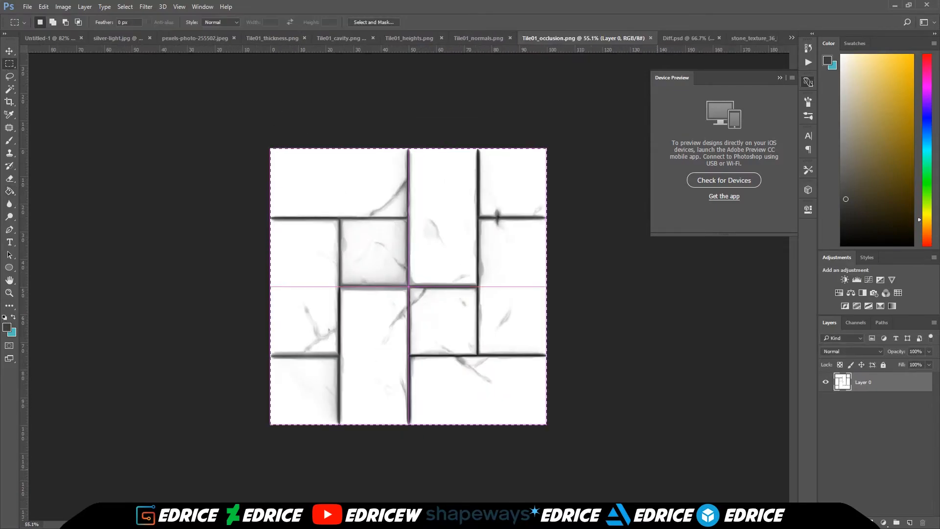
{"action": "left_click", "coordinate": [664, 38]}
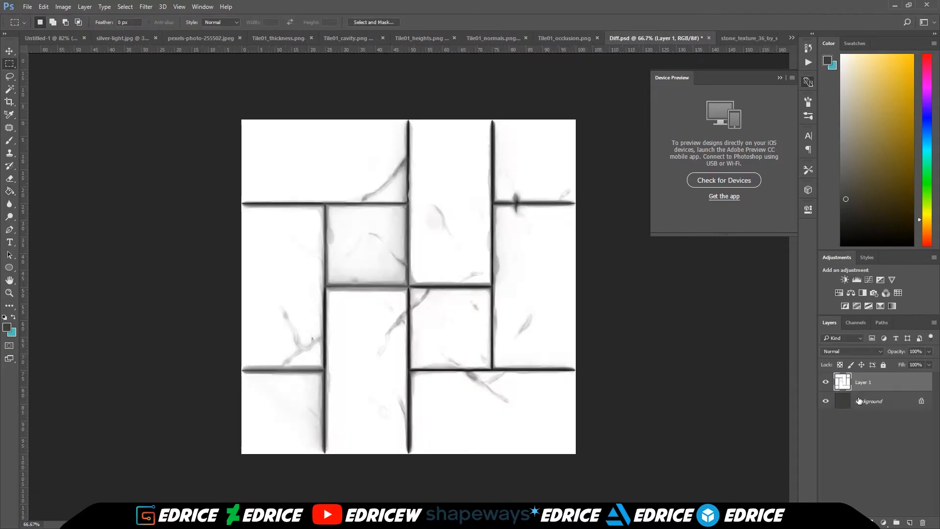
{"action": "left_click", "coordinate": [851, 351]}
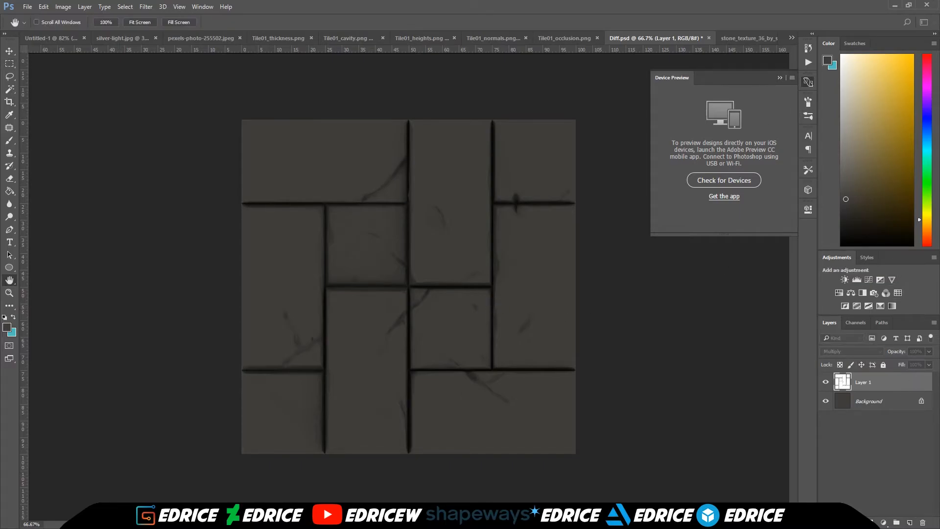
- Give the occlusion layer an Inner Shadow with adjusted distance
{"action": "double_click", "coordinate": [876, 381]}
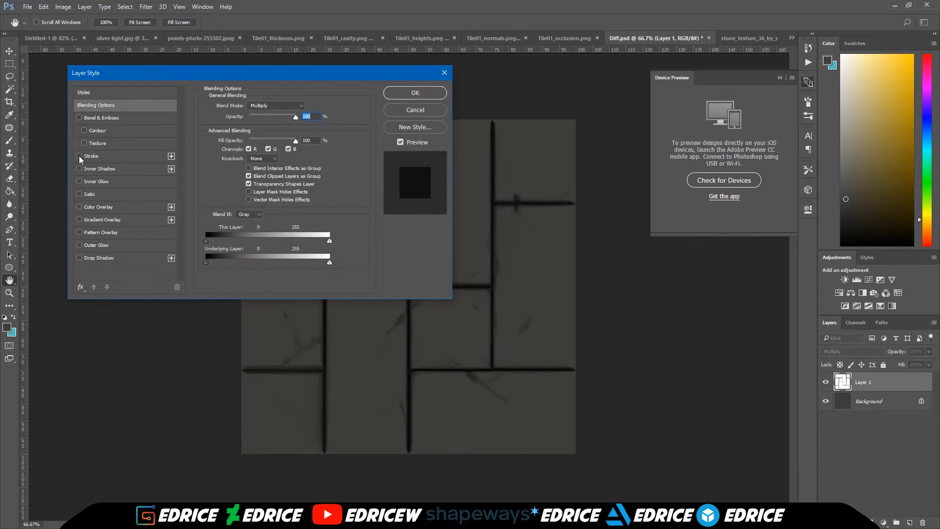
{"action": "left_click", "coordinate": [79, 155]}
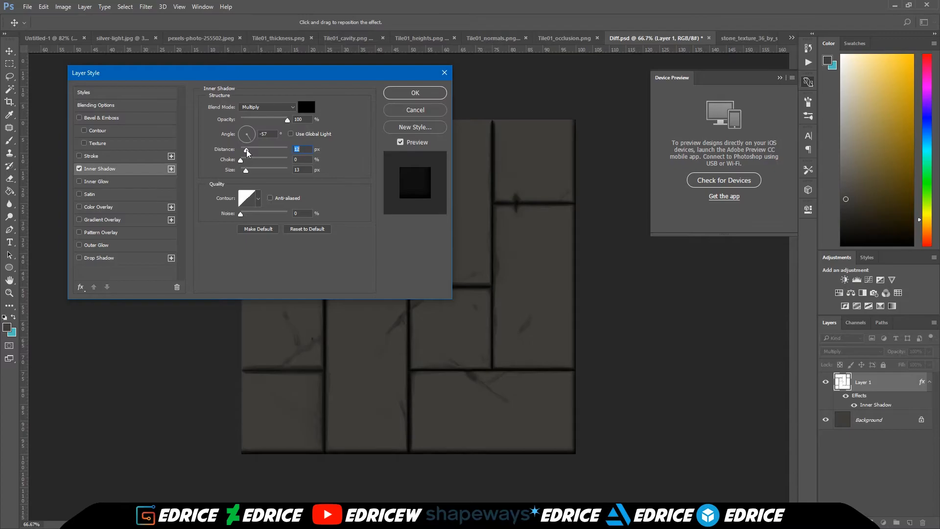
{"action": "left_click", "coordinate": [97, 130]}
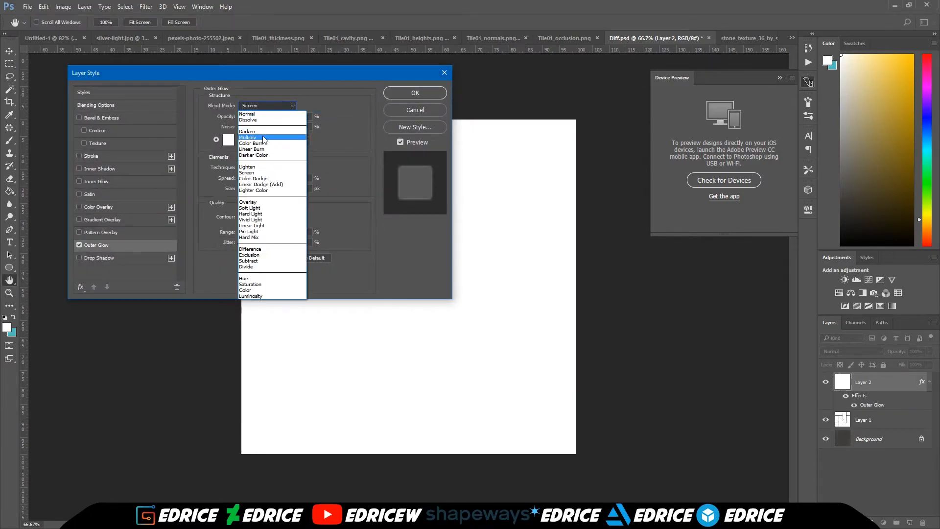
- Give the white Layer 2 black Multiply Outer Glow and enlarged softer Inner Glow edges
{"action": "left_click", "coordinate": [247, 137]}
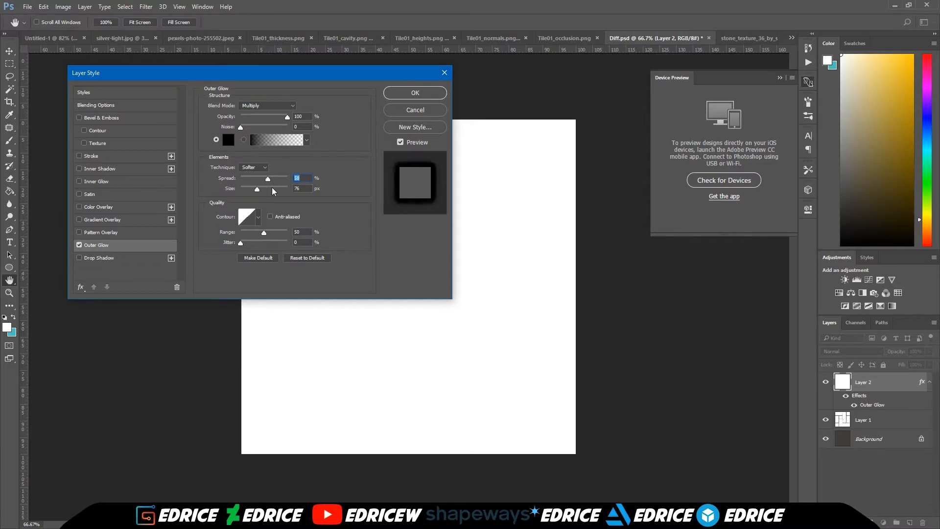
{"action": "left_click", "coordinate": [96, 181]}
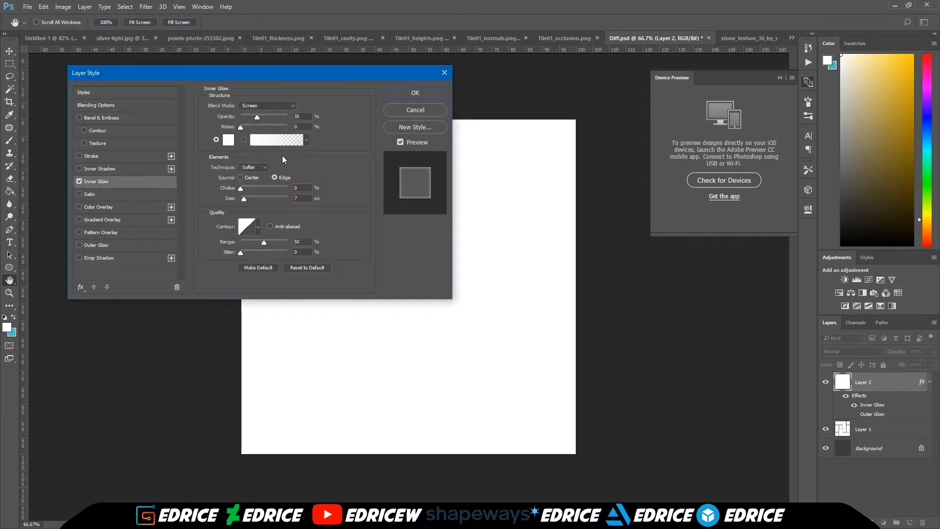
{"action": "left_click", "coordinate": [267, 106]}
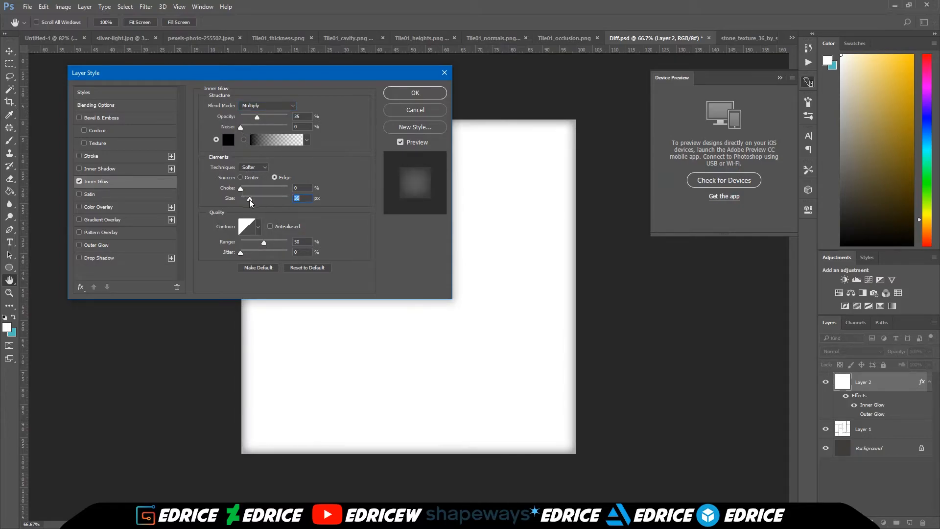
{"action": "left_click", "coordinate": [253, 166]}
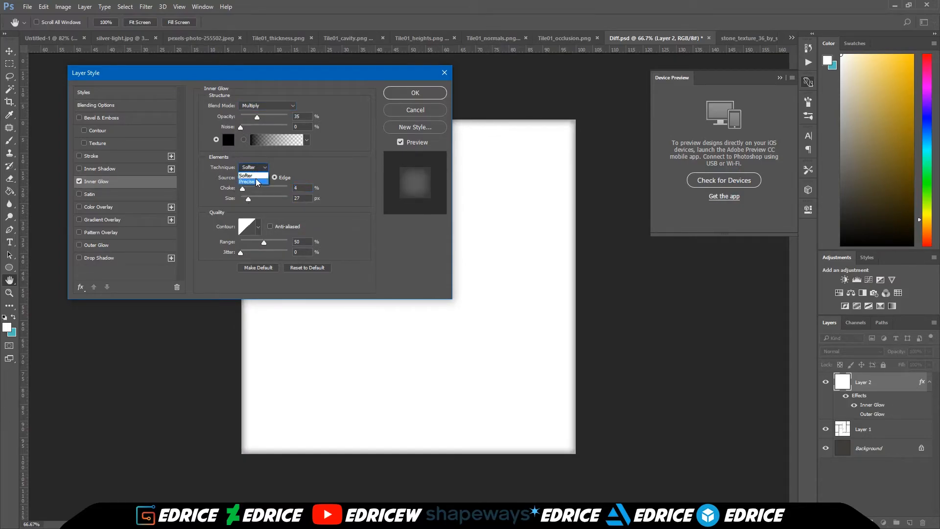
{"action": "left_click", "coordinate": [247, 175]}
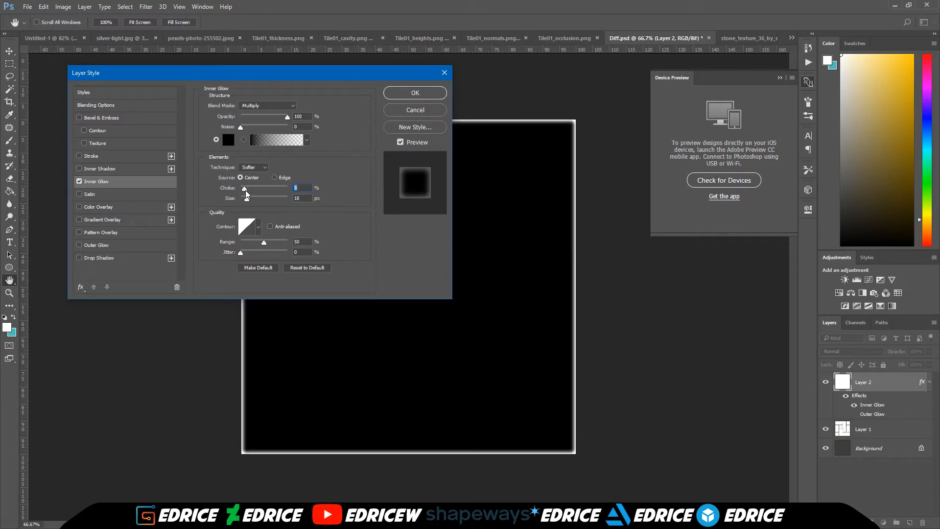
{"action": "left_click", "coordinate": [414, 92]}
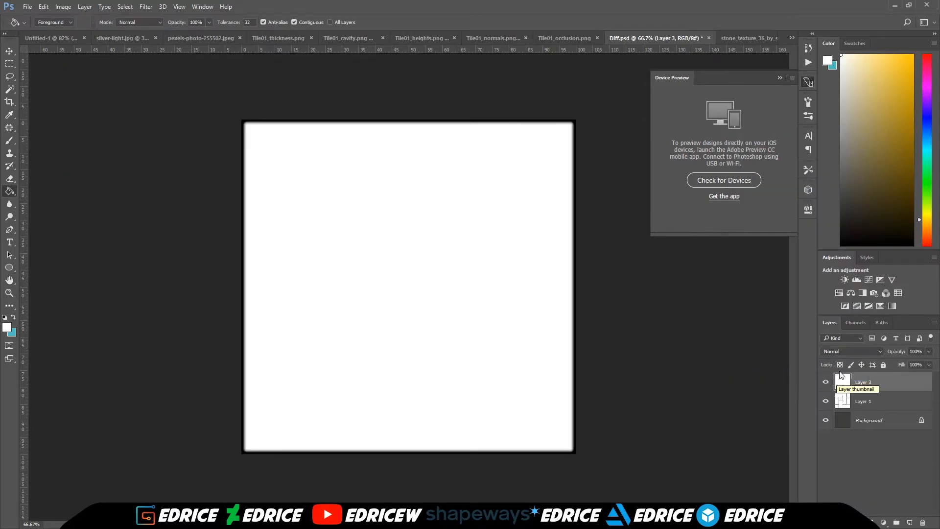
- Merge the glow layer down into the occlusion Layer 1
{"action": "left_click", "coordinate": [864, 401]}
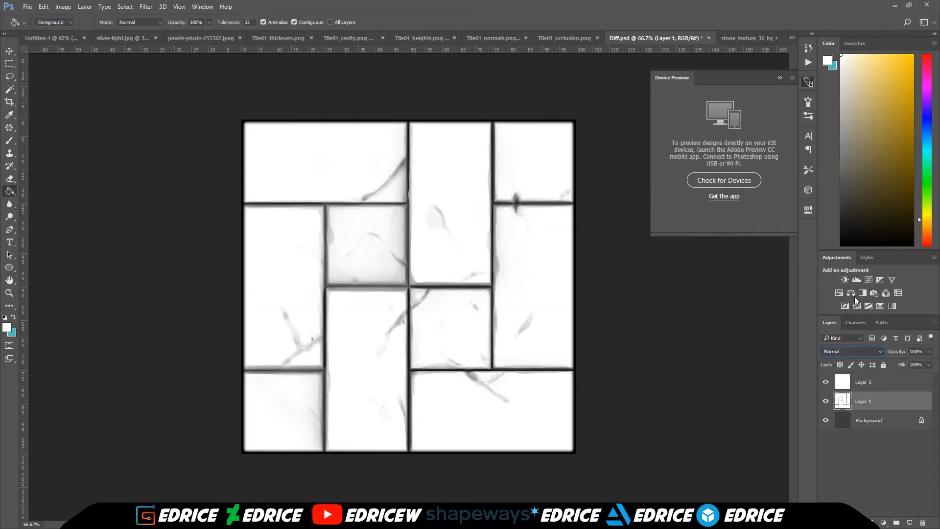
{"action": "left_click", "coordinate": [863, 382]}
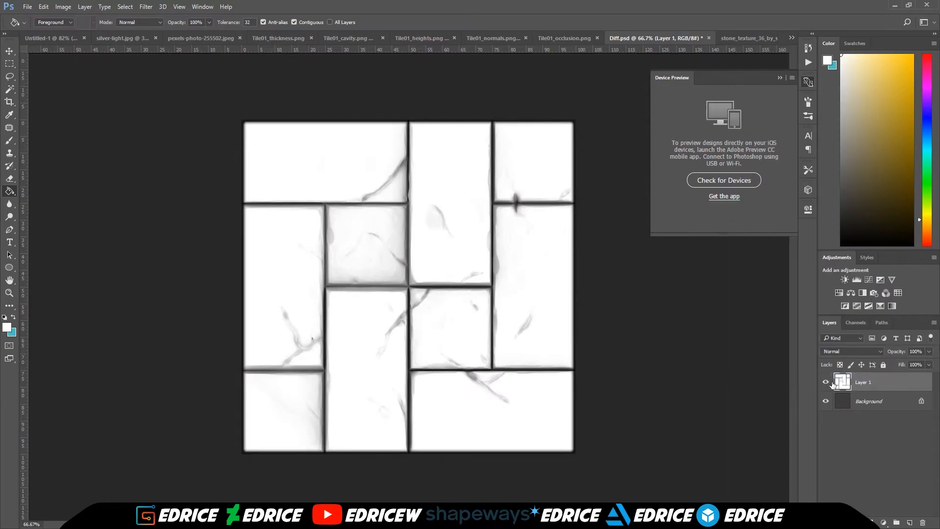
{"action": "left_click", "coordinate": [850, 351]}
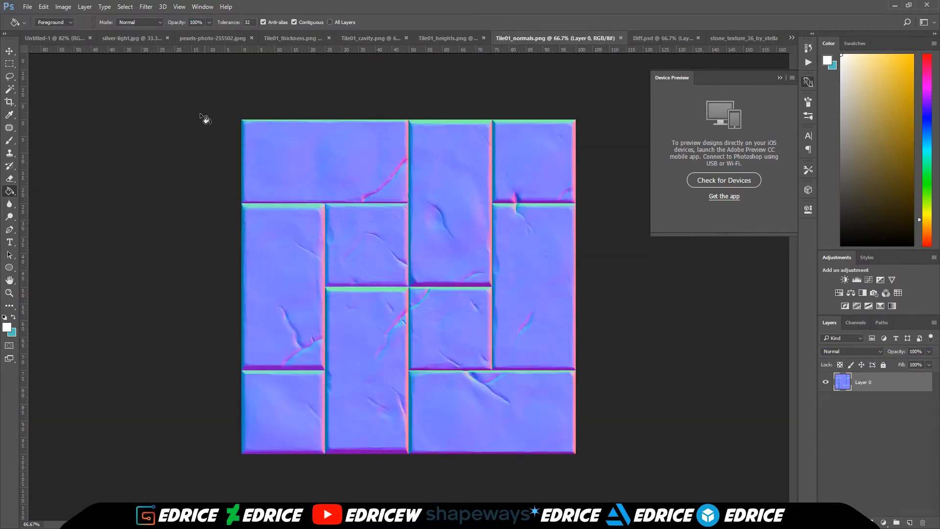
- Bring Tile01_normals into Diff.psd beneath Layer 1 as an Overlay layer
{"action": "left_click", "coordinate": [660, 38]}
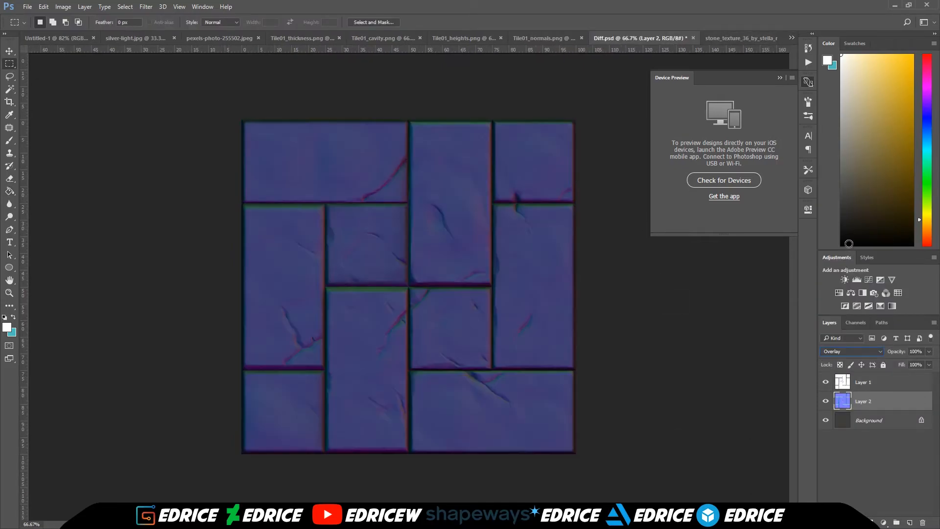
{"action": "left_click", "coordinate": [825, 401]}
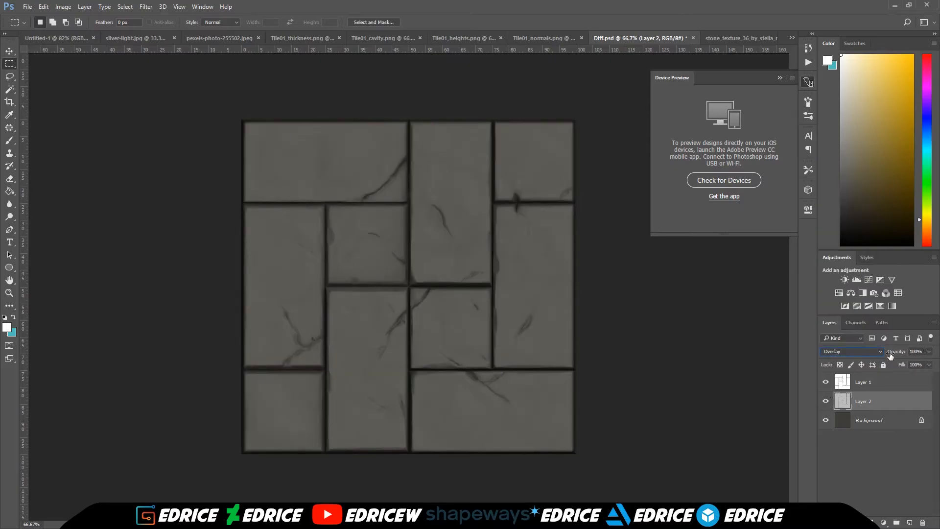
- Bring the inverted cavity map into Diff.psd as a top layer set to Multiply
{"action": "left_click", "coordinate": [846, 351]}
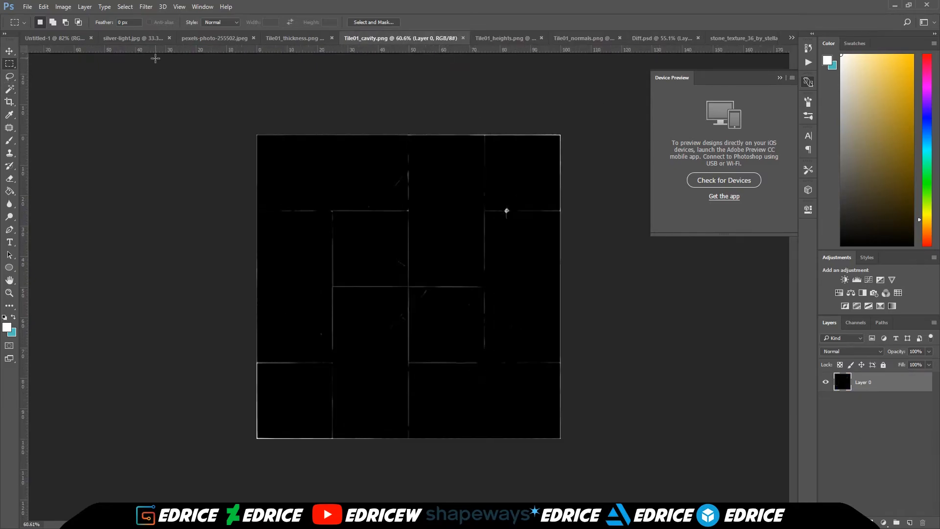
{"action": "left_click", "coordinate": [640, 37]}
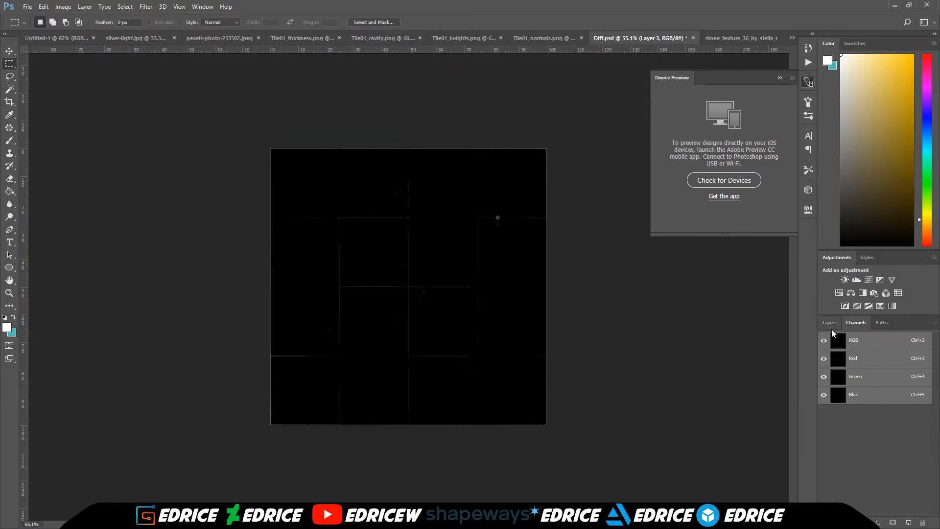
{"action": "left_click", "coordinate": [829, 322]}
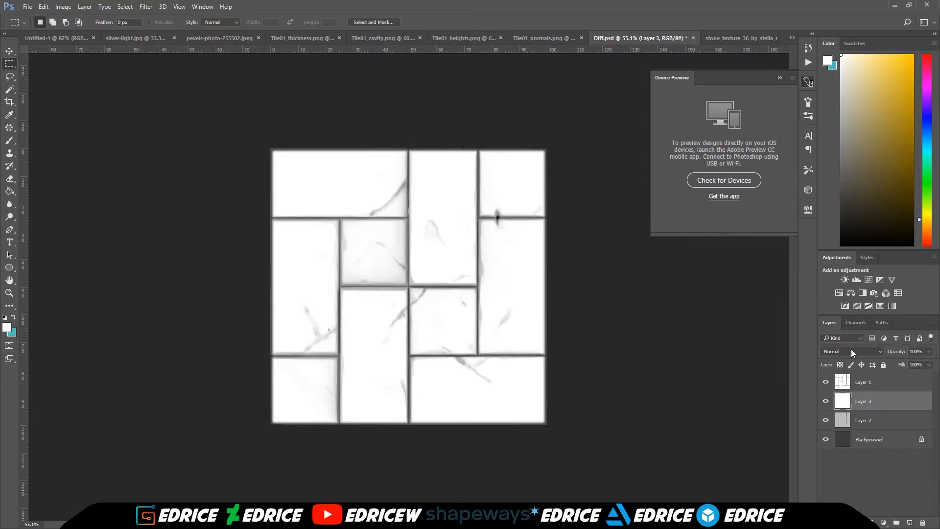
{"action": "left_click", "coordinate": [849, 350]}
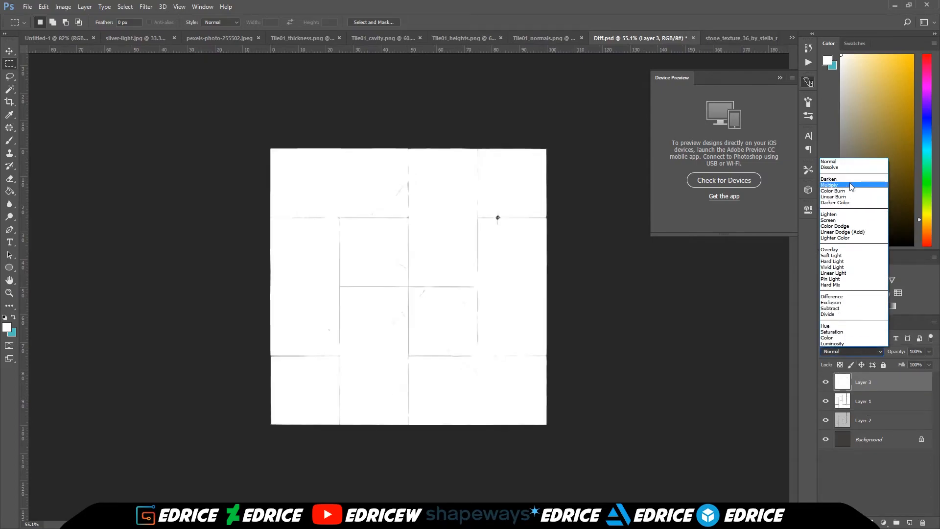
{"action": "left_click", "coordinate": [832, 185]}
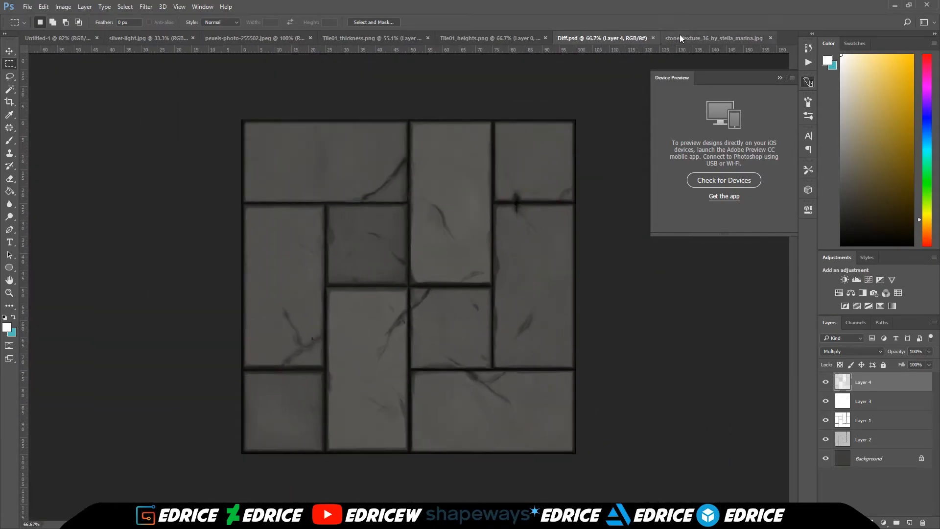
- Add the granite photo as Layer 5 in Soft Light at 5% opacity, then bring up the cracked concrete photo
{"action": "left_click", "coordinate": [713, 37]}
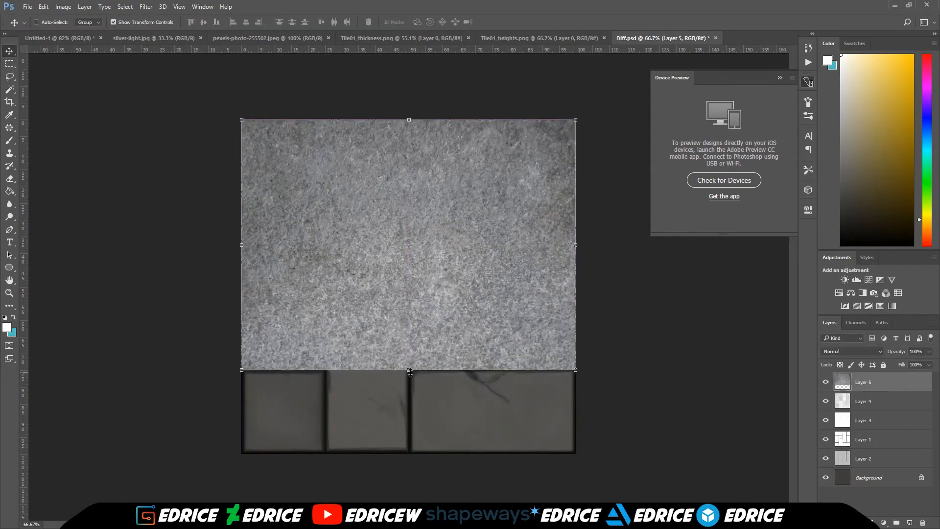
{"action": "left_click", "coordinate": [63, 7]}
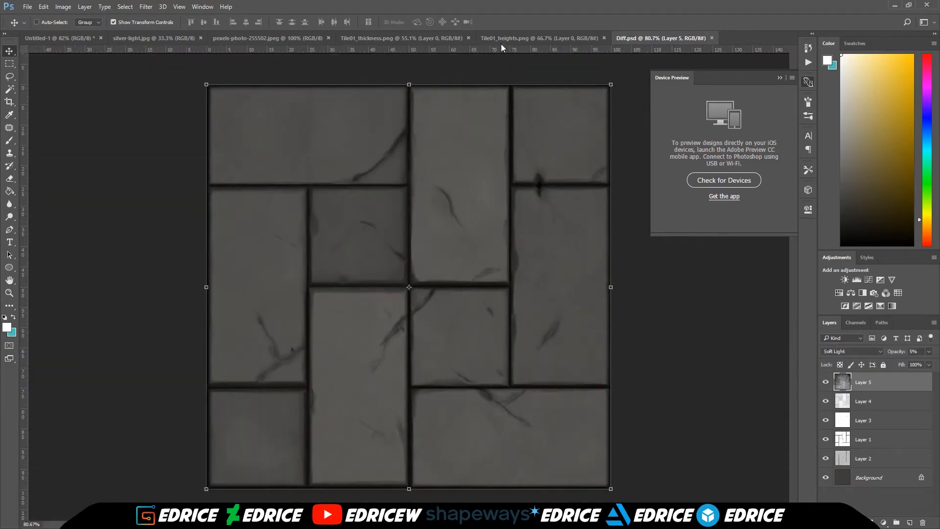
{"action": "left_click", "coordinate": [153, 38]}
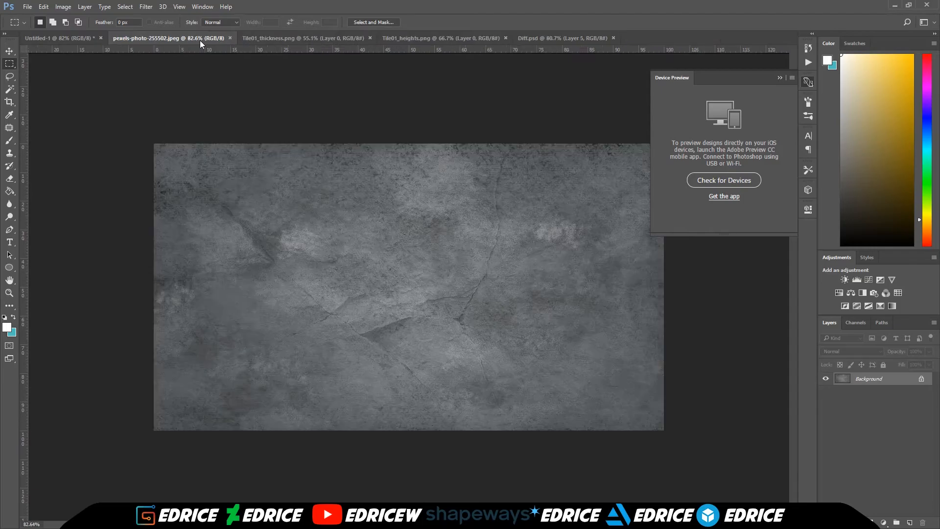
- Add the marble photo as Layer 6 blended as Overlay at 15% opacity
{"action": "left_click", "coordinate": [560, 38]}
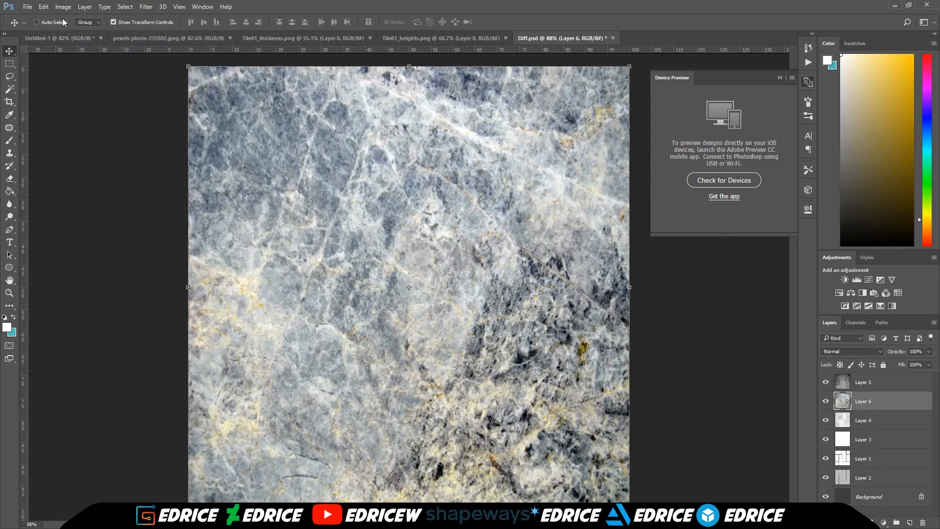
{"action": "left_click", "coordinate": [850, 350]}
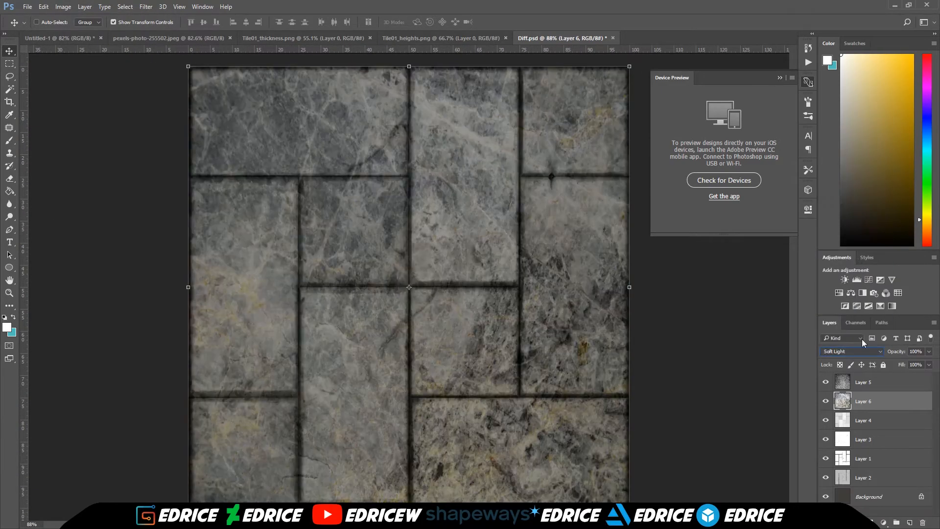
{"action": "left_click", "coordinate": [851, 351]}
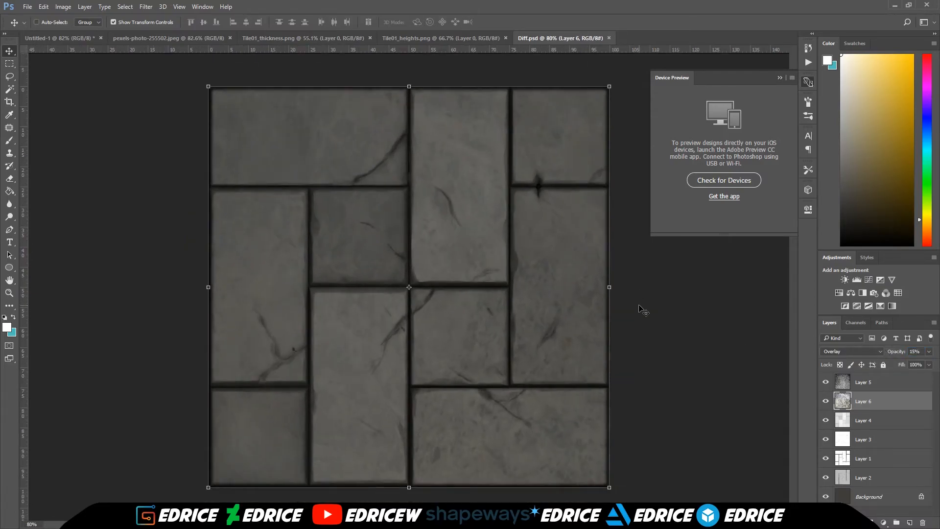
- Stretch the concrete photo as Layer 7 over the whole canvas and blend it in Soft Light at reduced opacity
{"action": "left_click", "coordinate": [294, 37]}
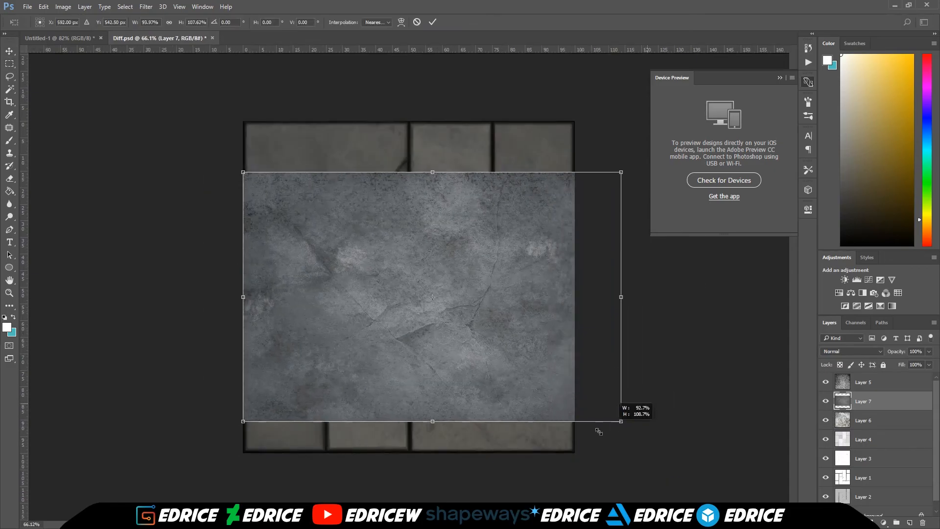
{"action": "left_click", "coordinate": [62, 6]}
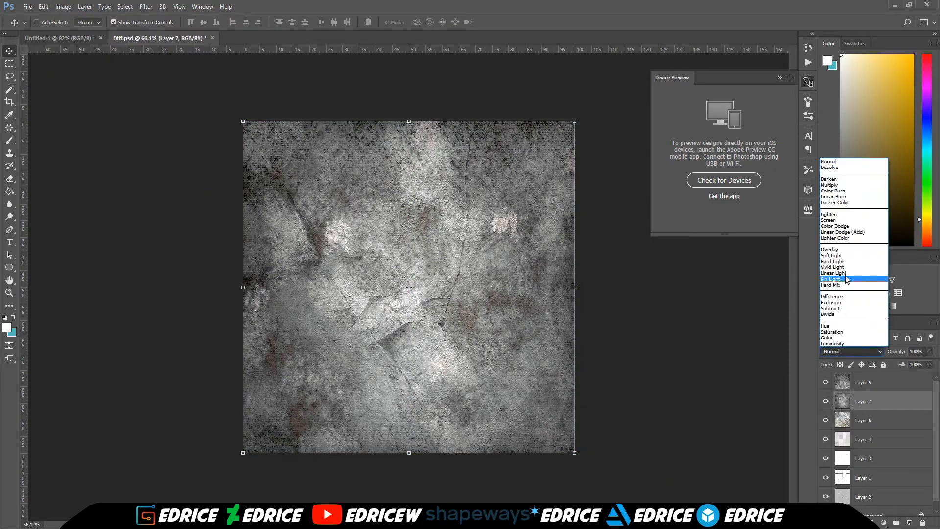
{"action": "left_click", "coordinate": [833, 279]}
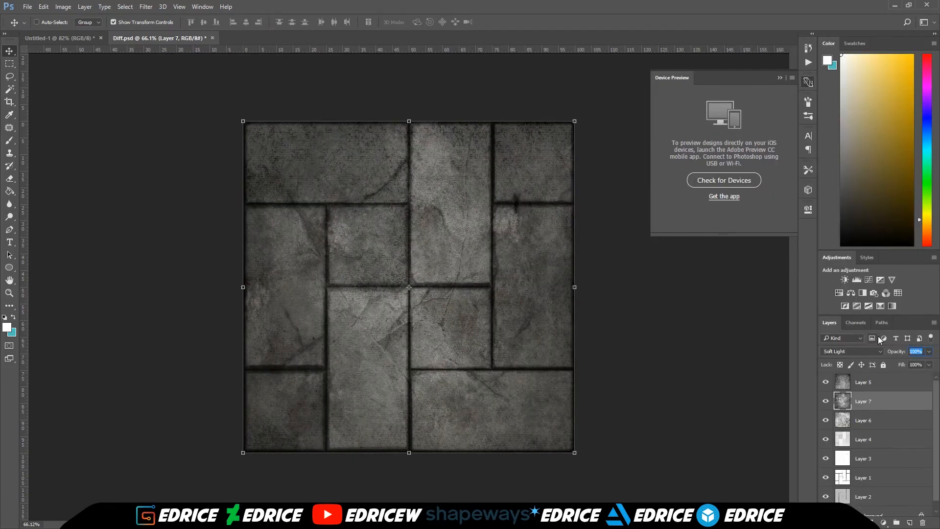
{"action": "left_click", "coordinate": [916, 352]}
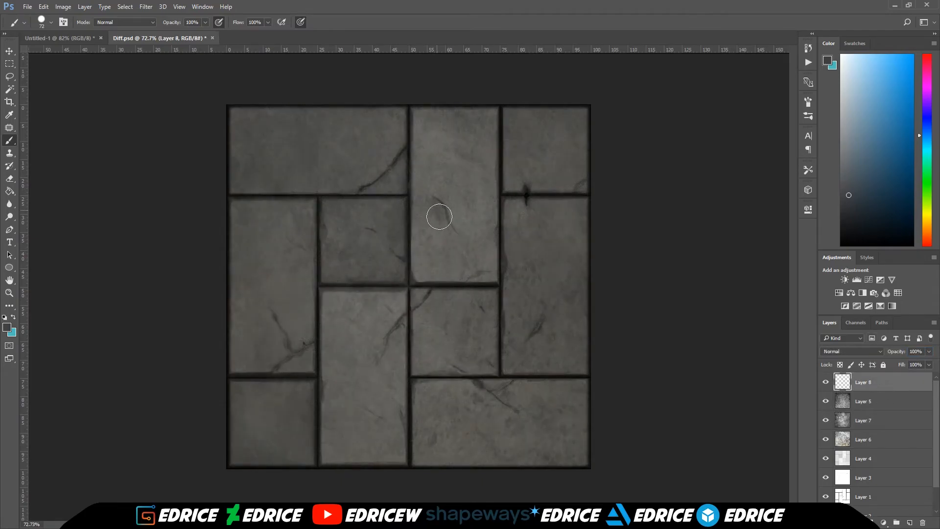
- Paint bluish-grey spatter stains over the upper tiles on new Layer 8
{"action": "left_click", "coordinate": [51, 22]}
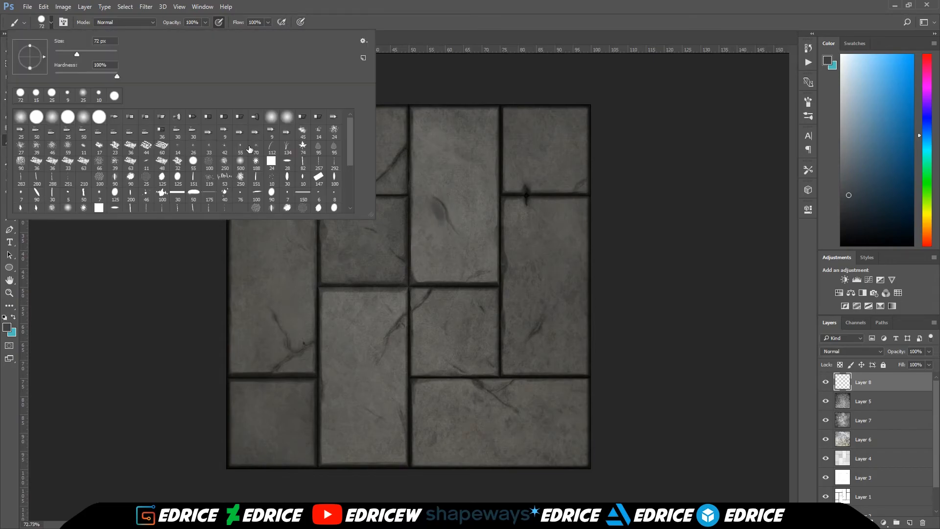
{"action": "scroll", "scroll_direction": "down", "scroll_amount": 3}
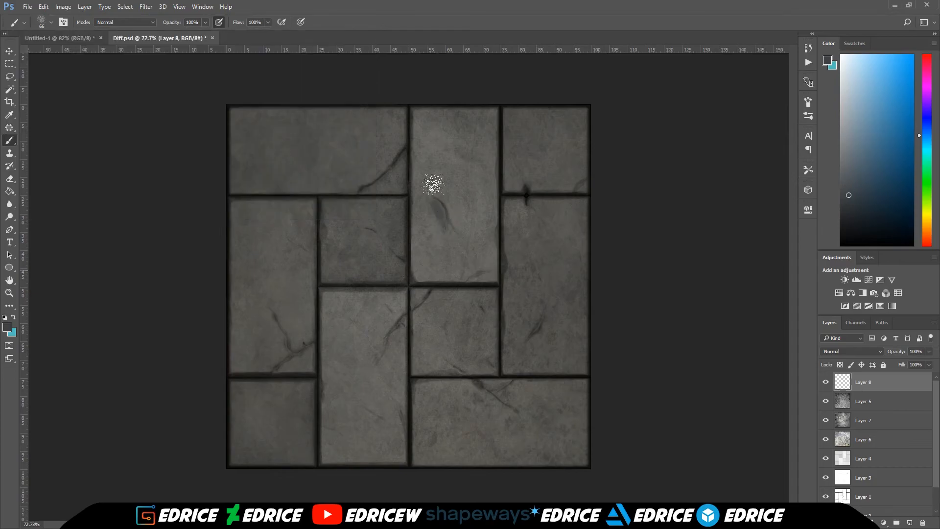
{"action": "left_click_drag", "start_coordinate": [432, 183], "coordinate": [467, 270]}
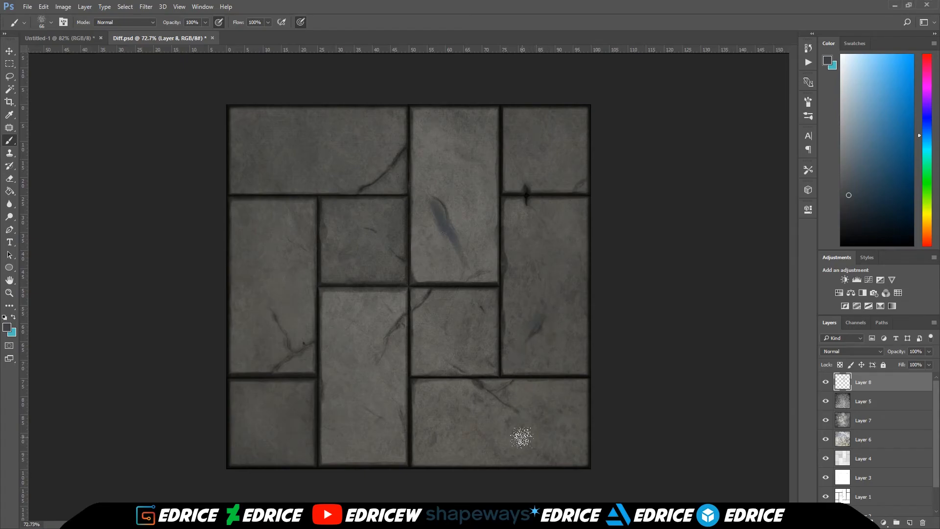
{"action": "right_click", "coordinate": [67, 185]}
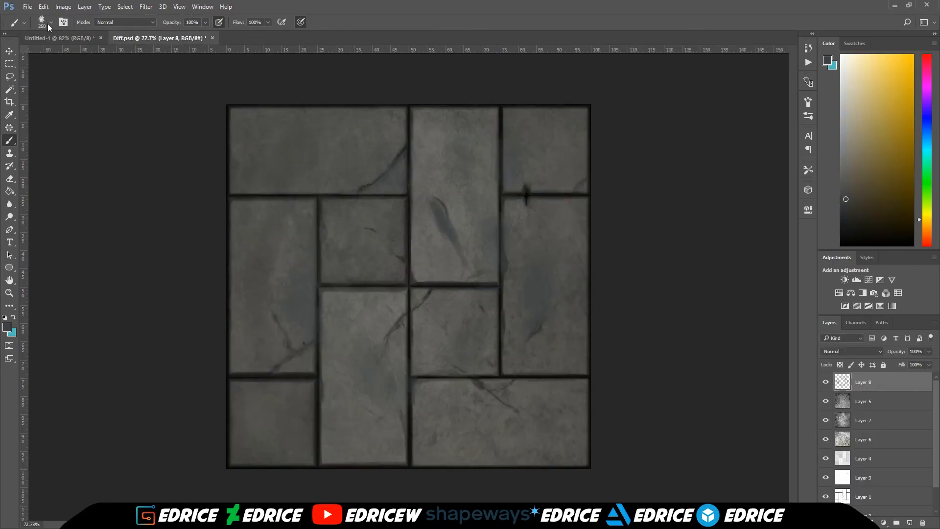
{"action": "left_click", "coordinate": [51, 22]}
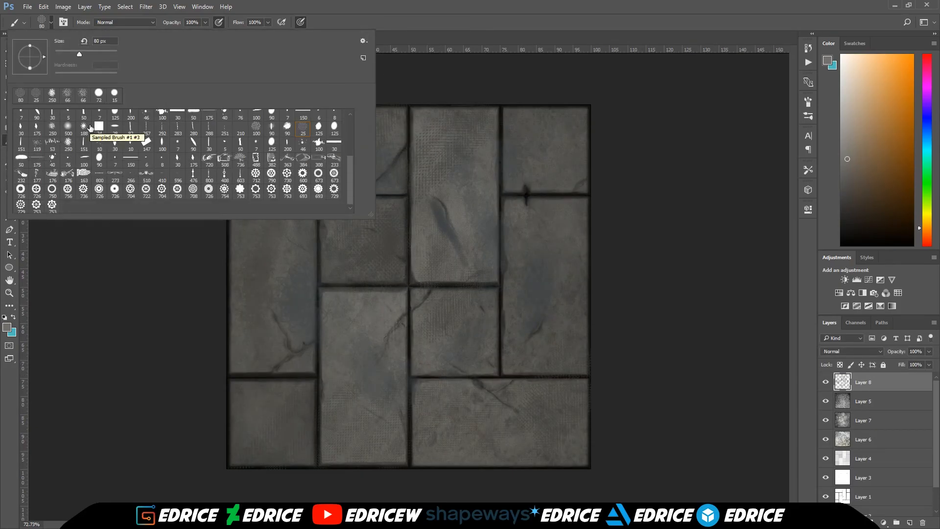
- Paint light beige patches across the tiles with the Sampled Brush on Layer 8
{"action": "scroll", "scroll_direction": "down", "scroll_amount": 3}
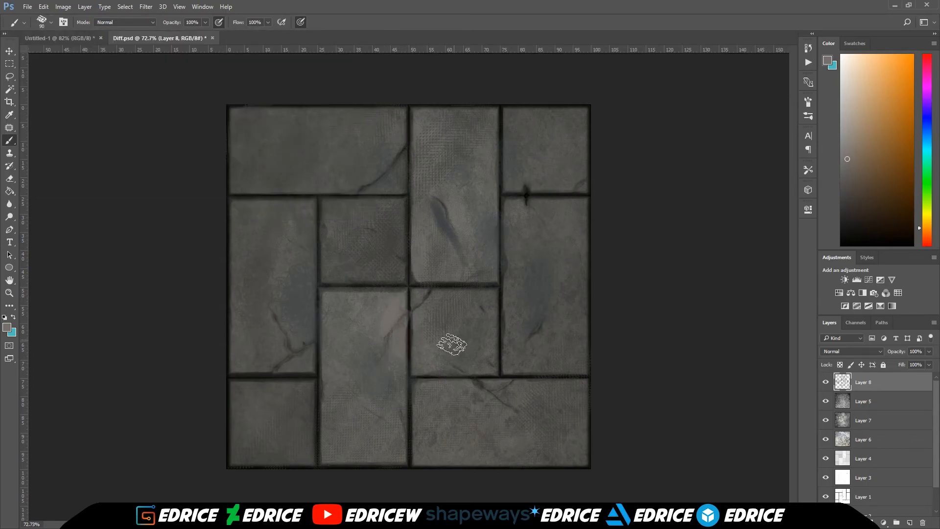
{"action": "left_click_drag", "start_coordinate": [453, 345], "coordinate": [392, 192]}
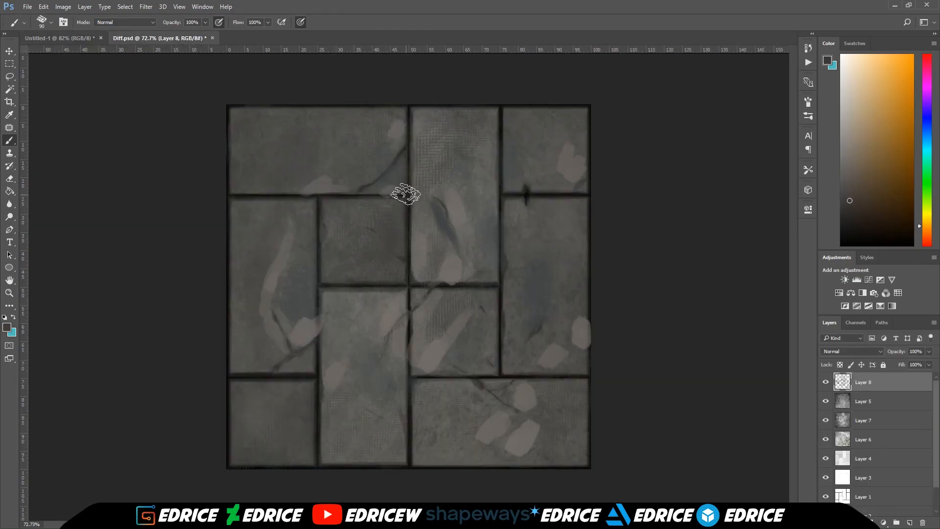
{"action": "mouse_move", "coordinate": [563, 198]}
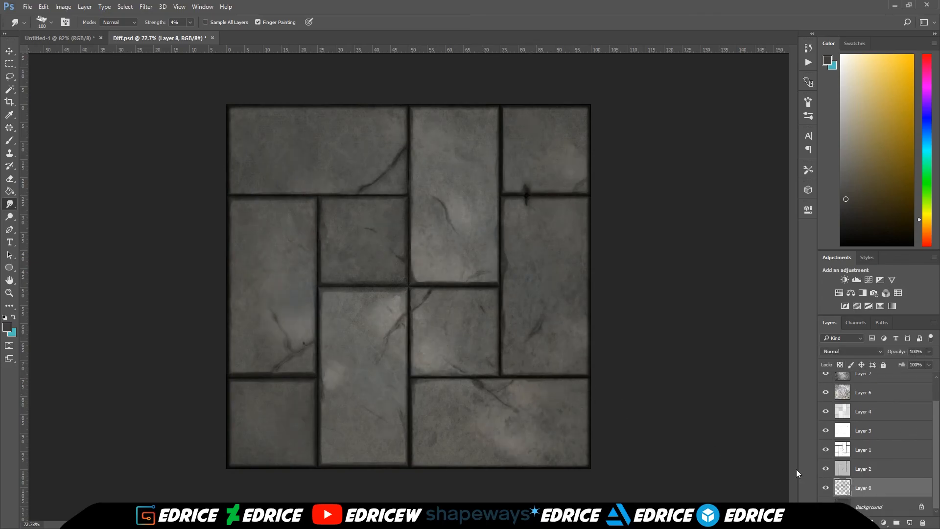
- Smudge Layer 8 at 4% strength and move it down just above Background
{"action": "left_click", "coordinate": [882, 392]}
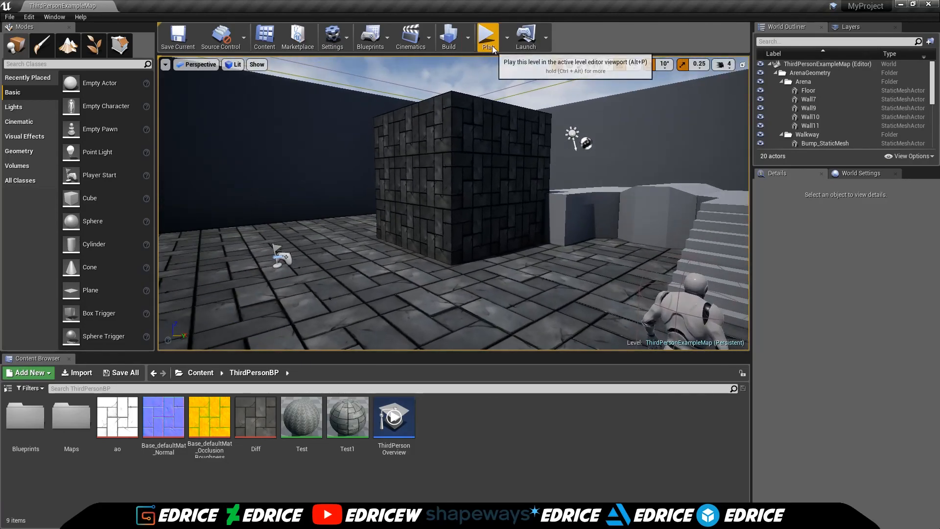
- Play the level to walk across the stone floor, then stop to return to the editor
{"action": "left_click", "coordinate": [487, 36]}
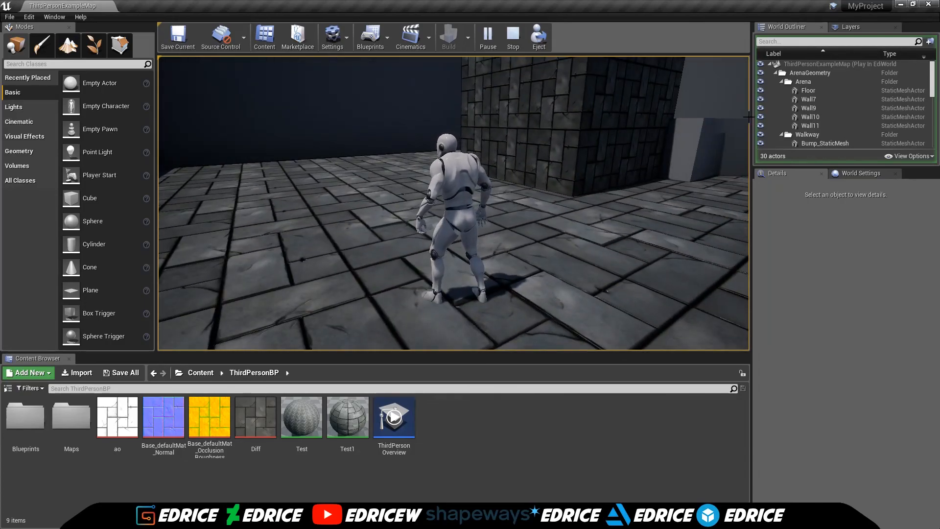
{"action": "left_click", "coordinate": [513, 37]}
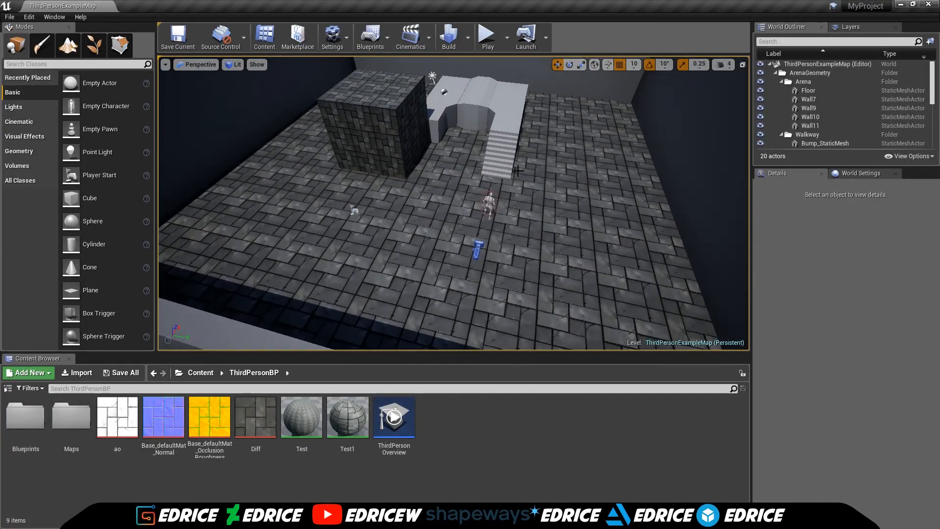
{"action": "mouse_move", "coordinate": [606, 165]}
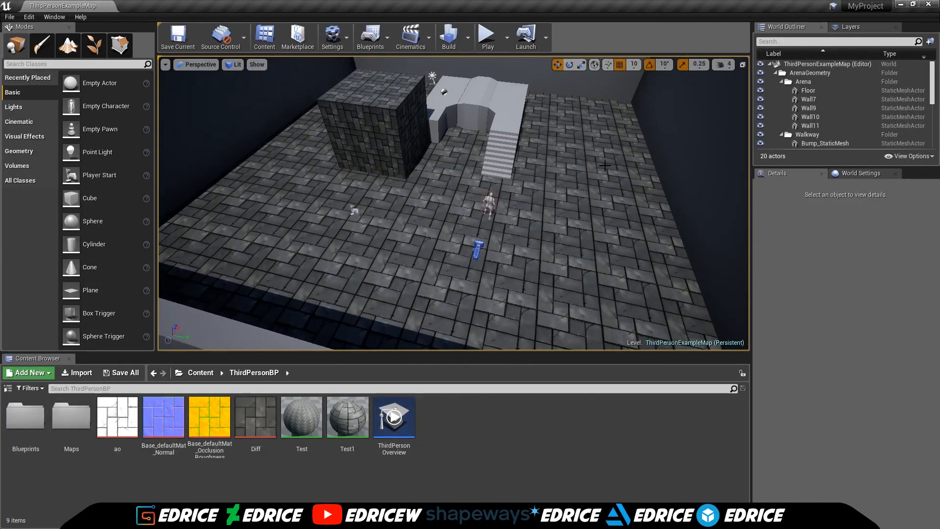